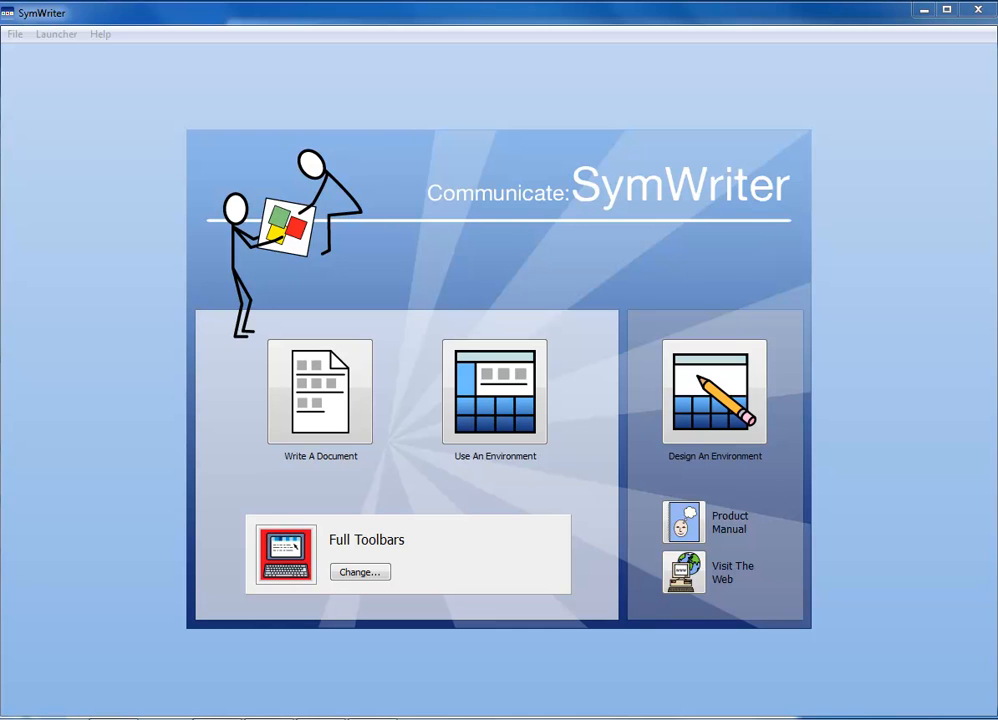
Browse the SymWriter 2 example Environments folder, then close the chooser without opening anything
left_click(494, 391)
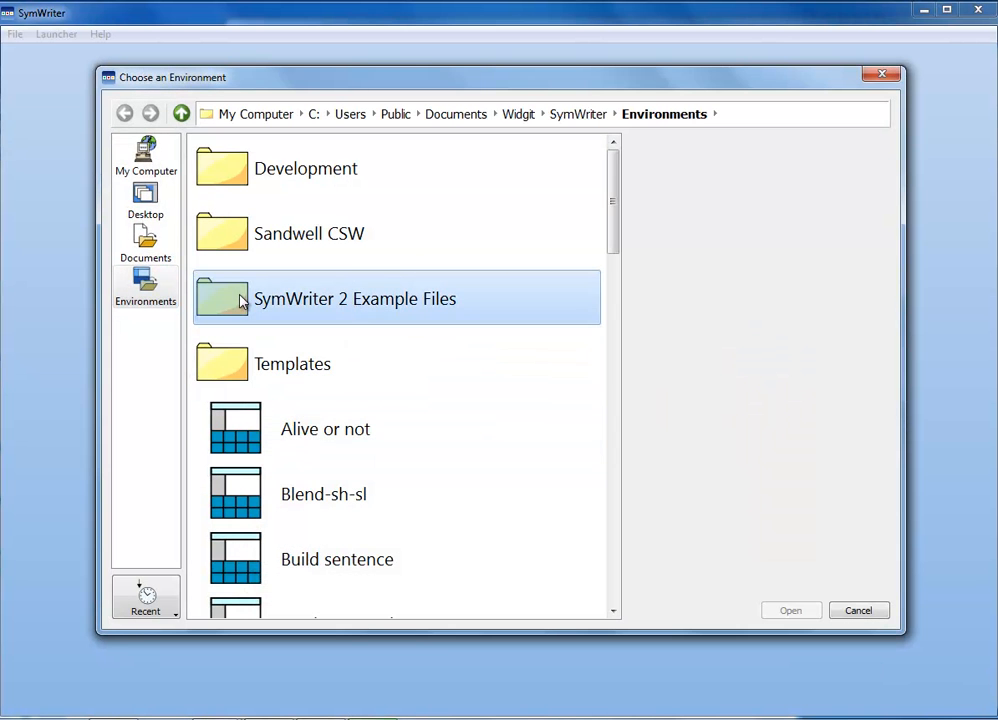
double_click(355, 298)
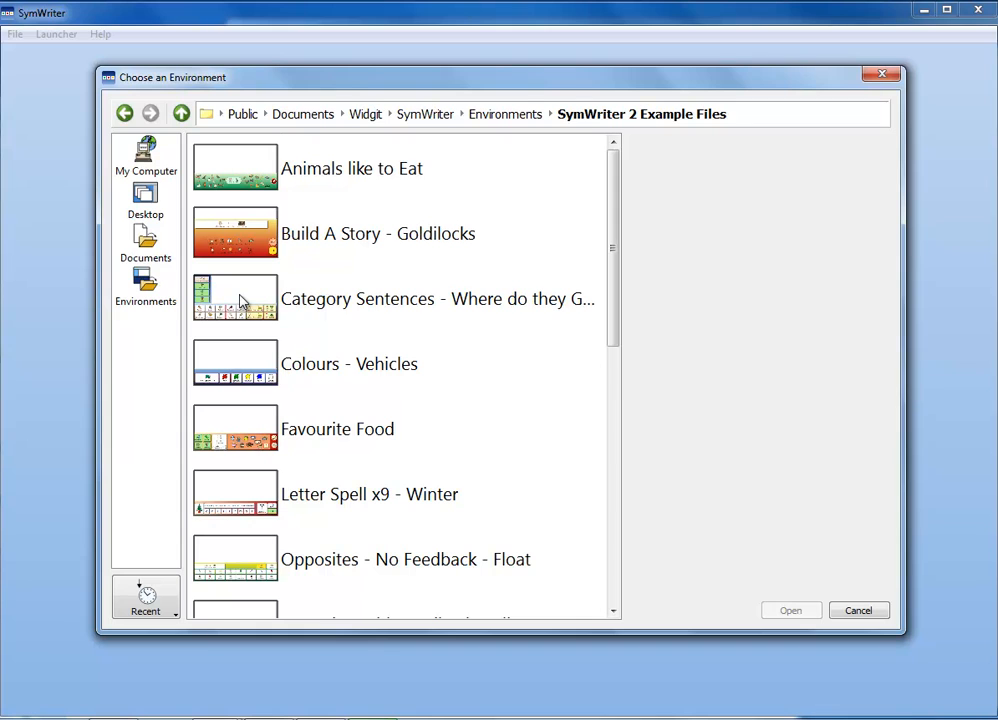
left_click(400, 299)
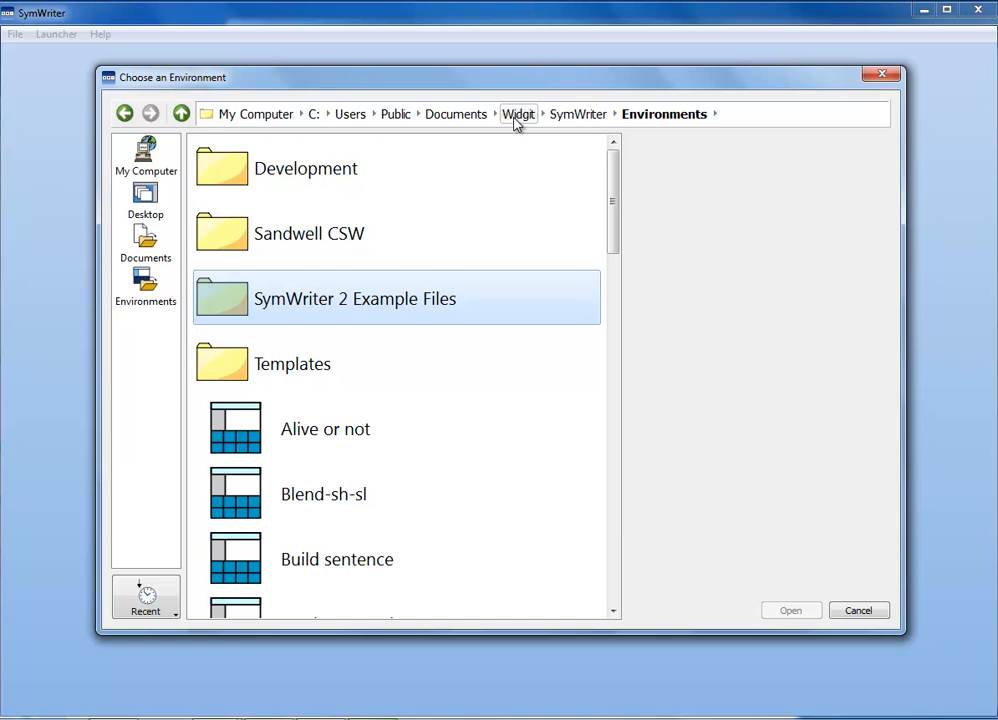
mouse_move(240, 476)
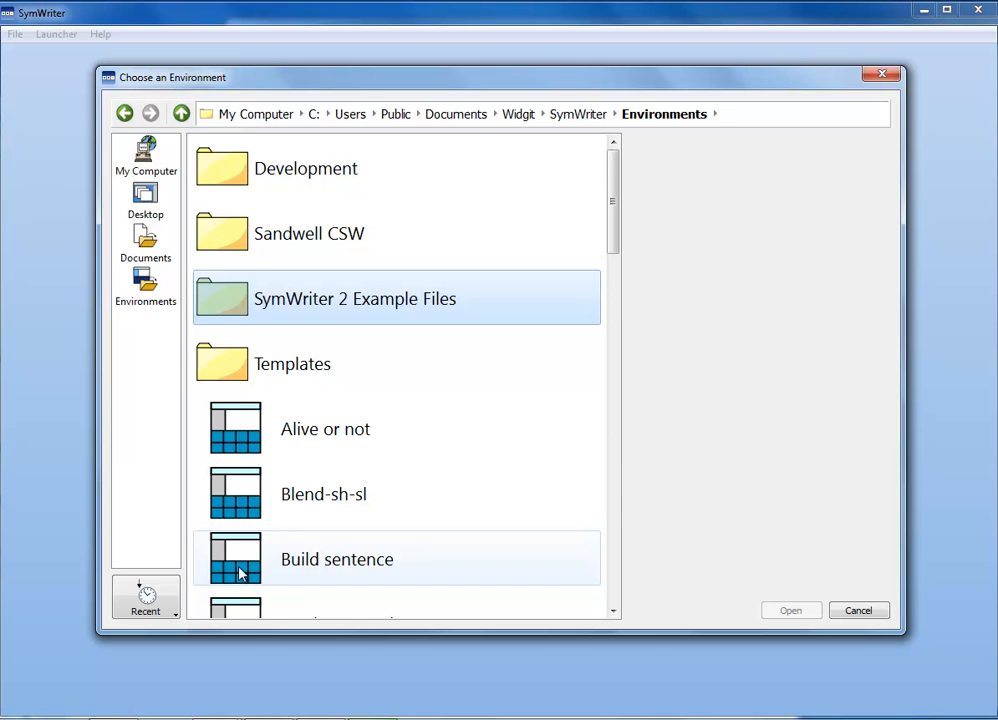
mouse_move(243, 551)
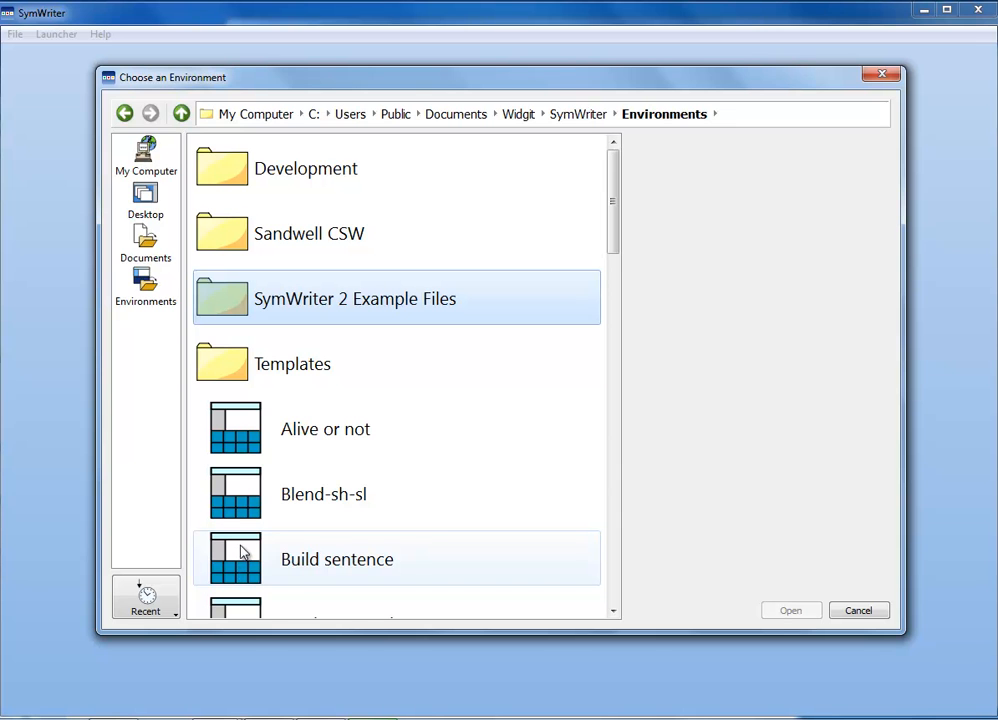
left_click(857, 610)
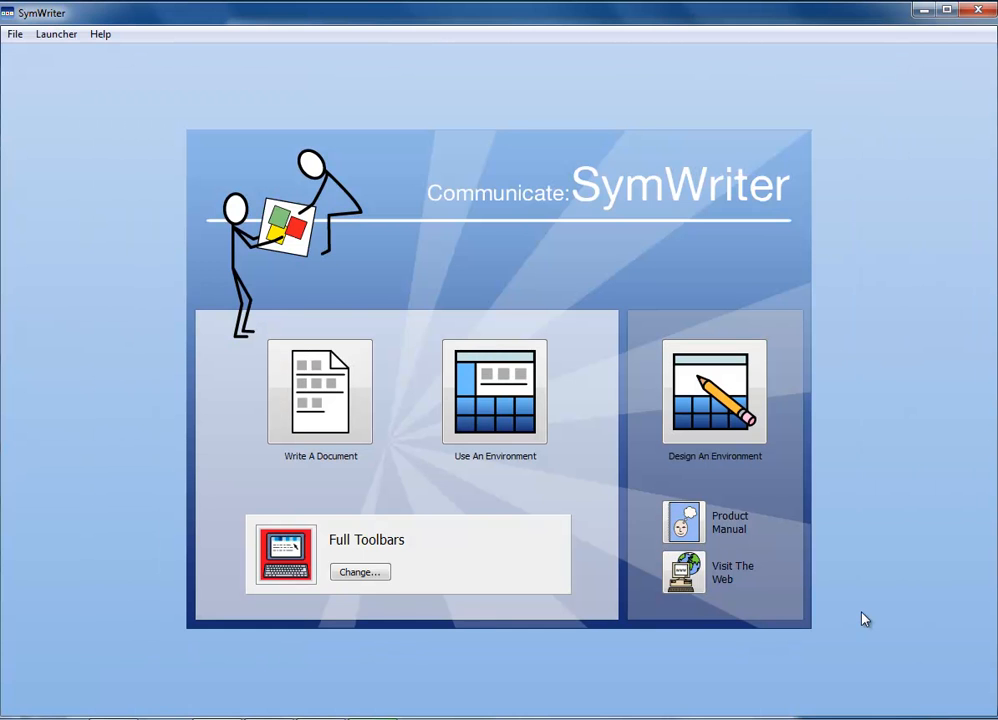
Design a new environment with the default layout and a 2x2 grid on a green-to-yellow gradient stage
left_click(714, 391)
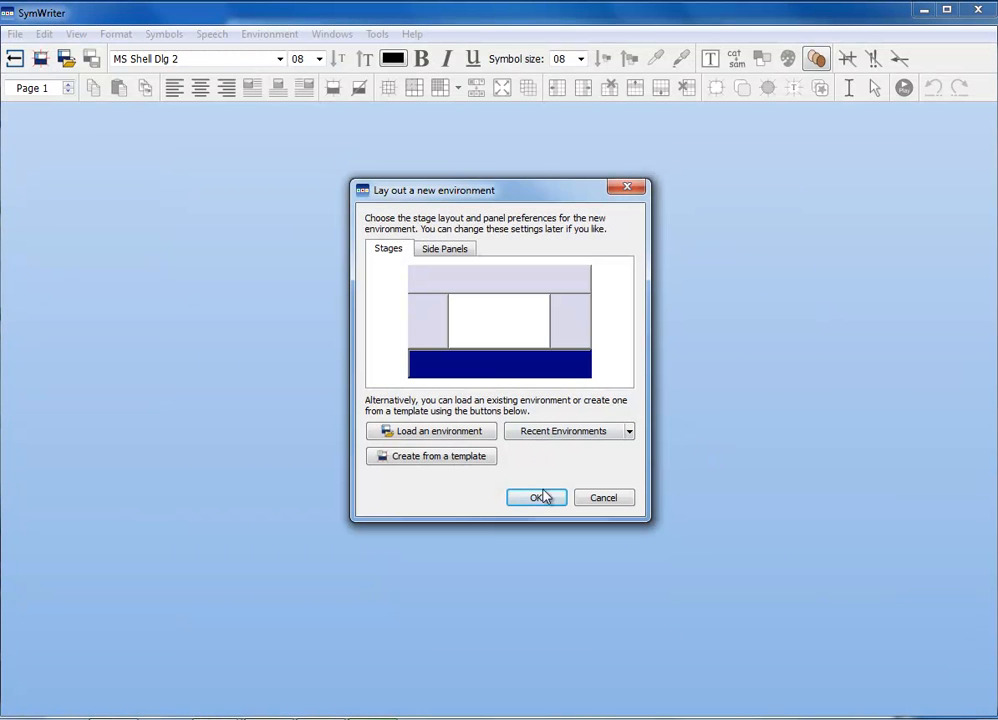
left_click(536, 497)
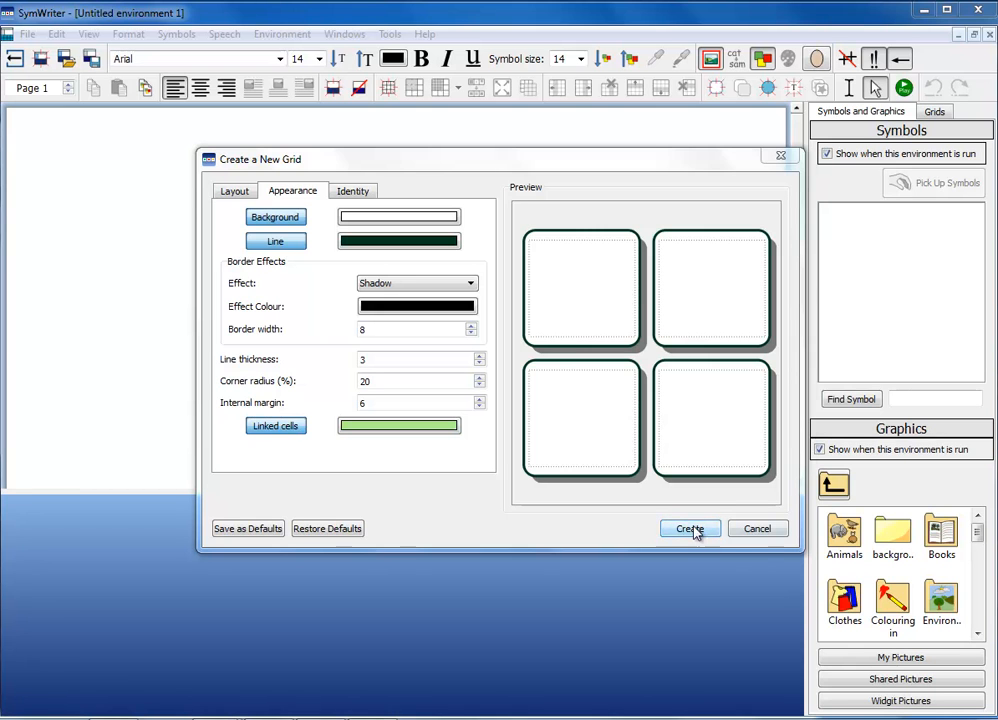
left_click(690, 528)
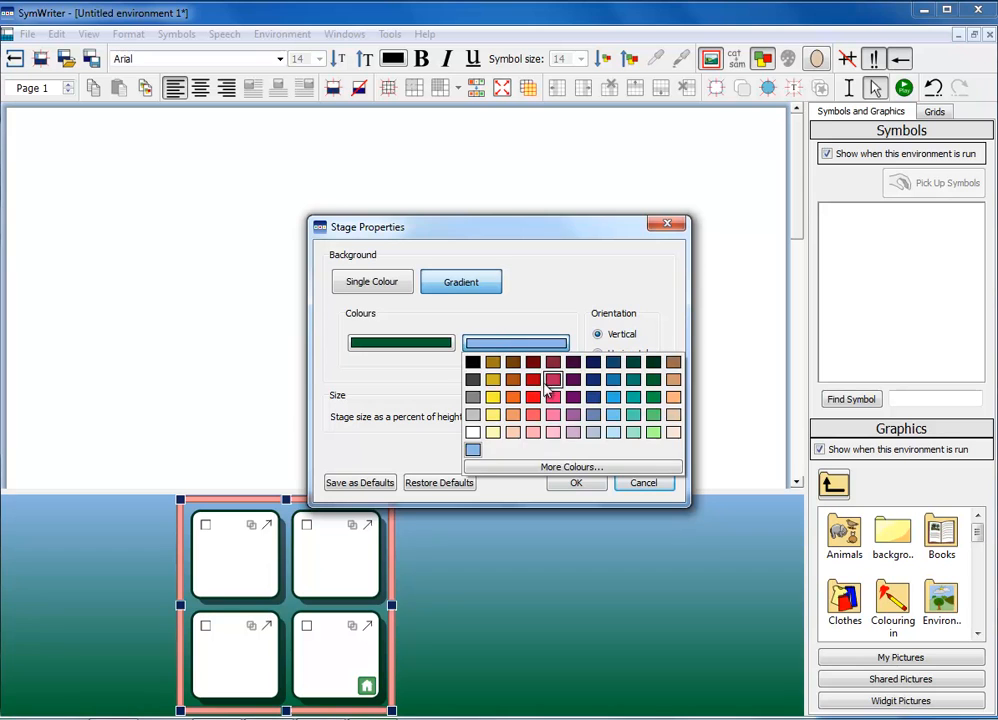
left_click(576, 482)
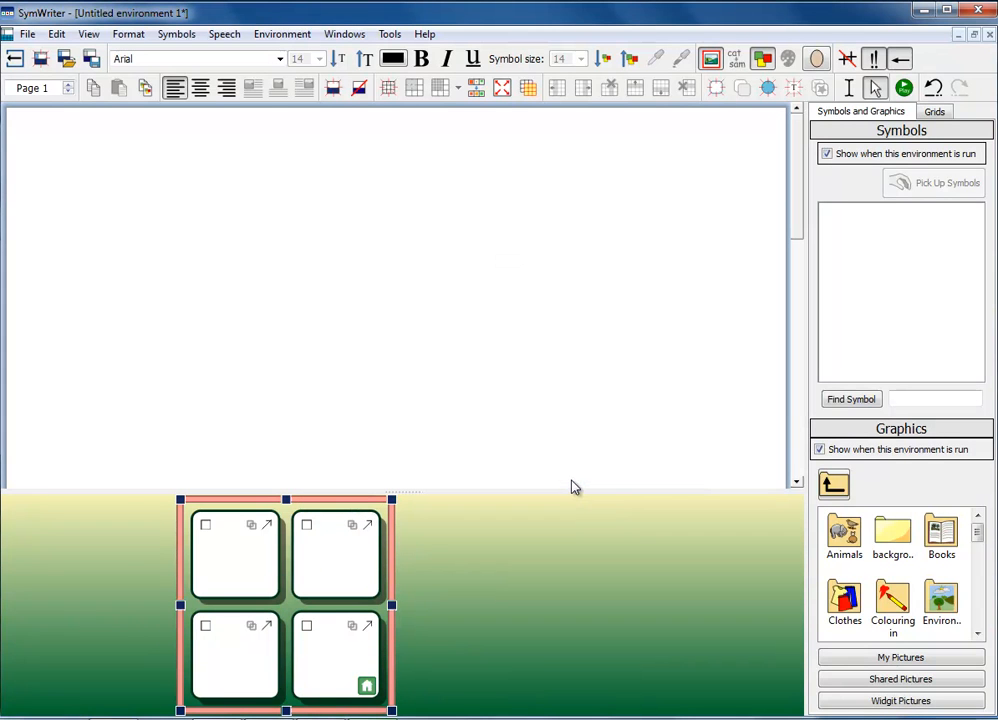
mouse_move(591, 392)
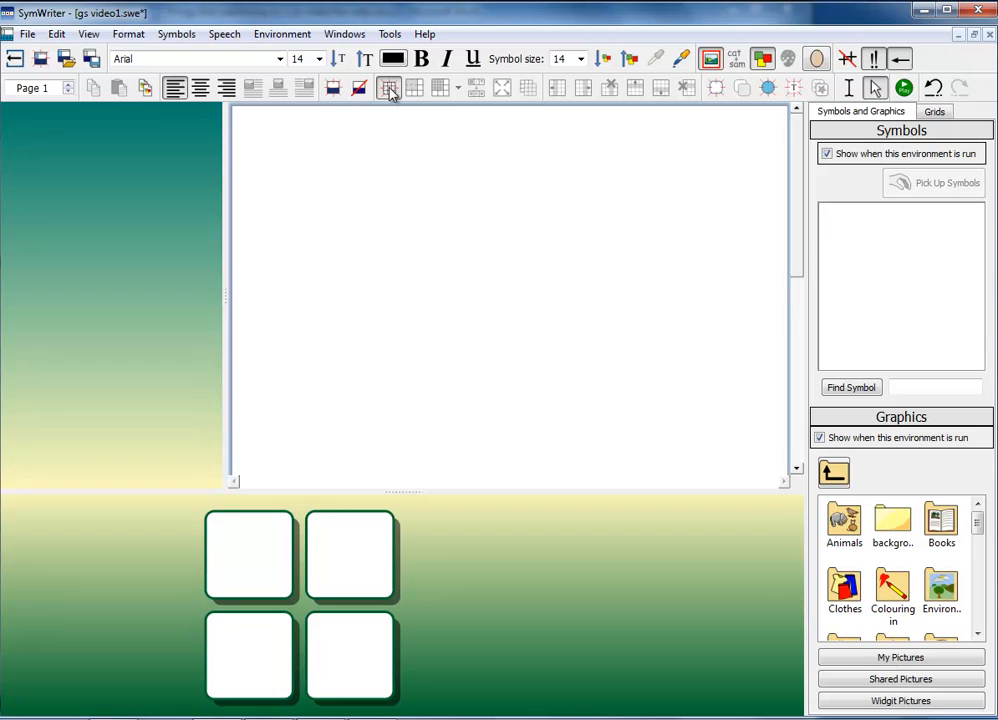
Create a 2-column, 3-row grid and place it on the left stage
left_click(389, 88)
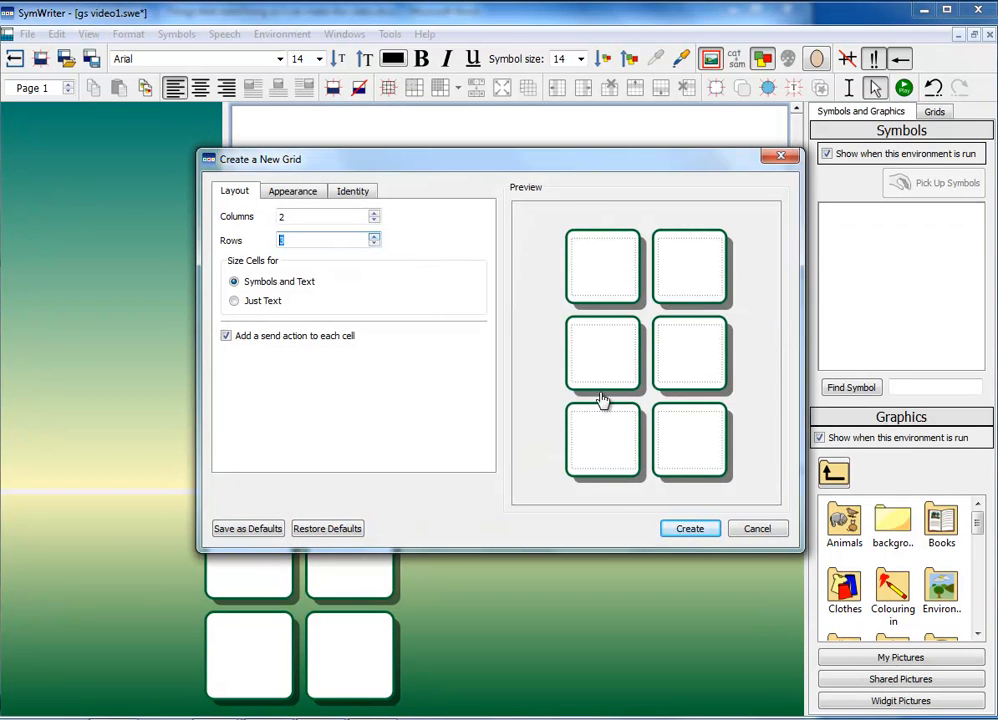
left_click(689, 528)
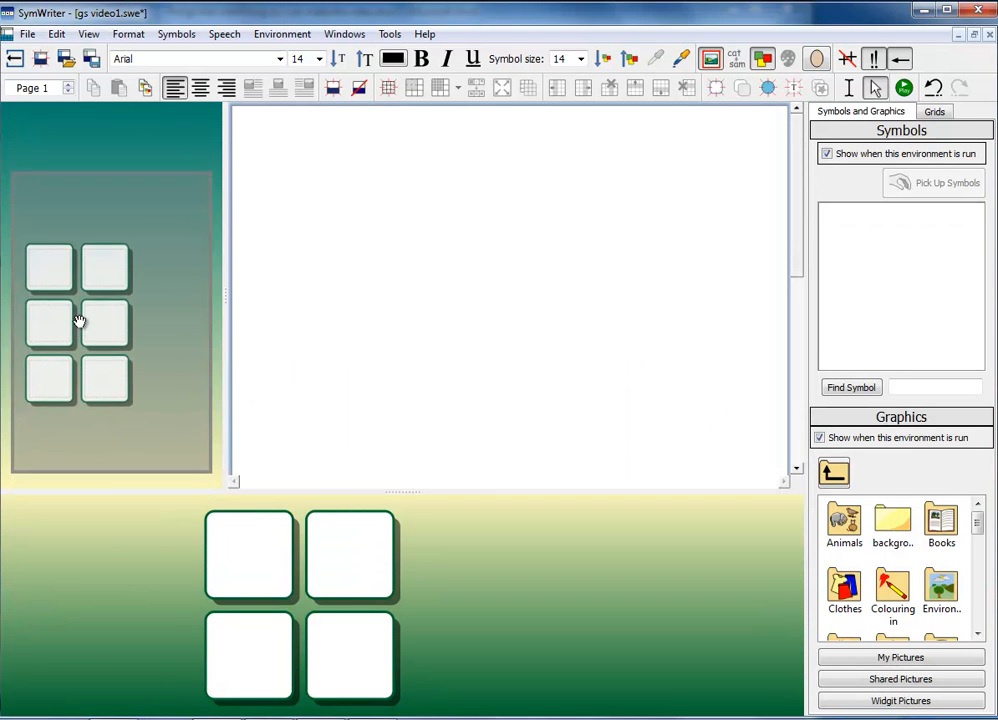
left_click(80, 320)
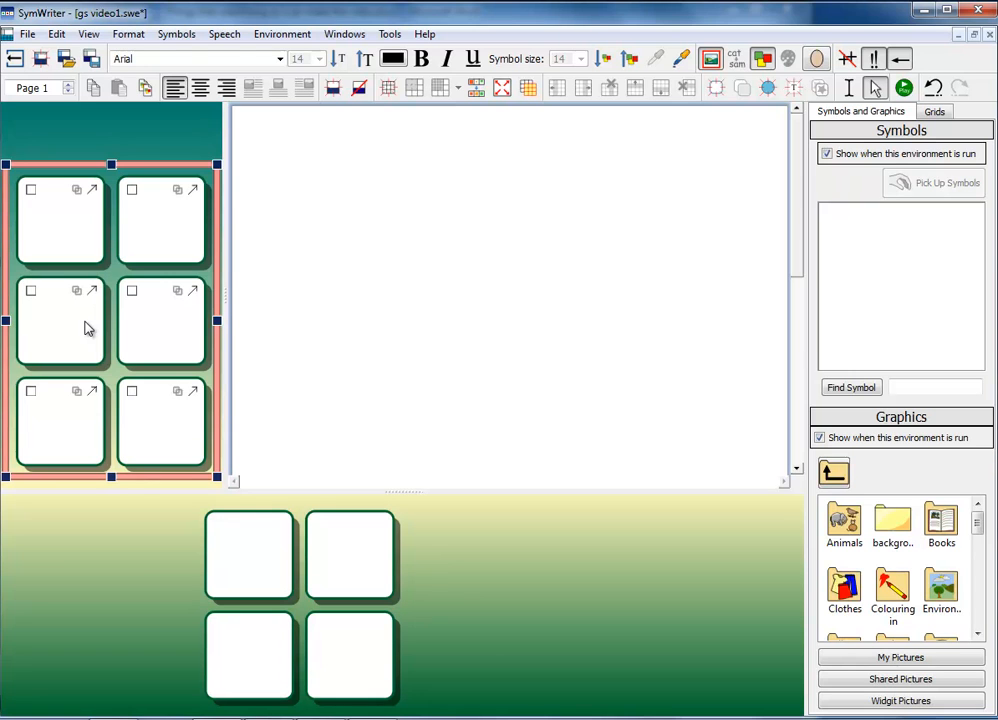
left_click(471, 390)
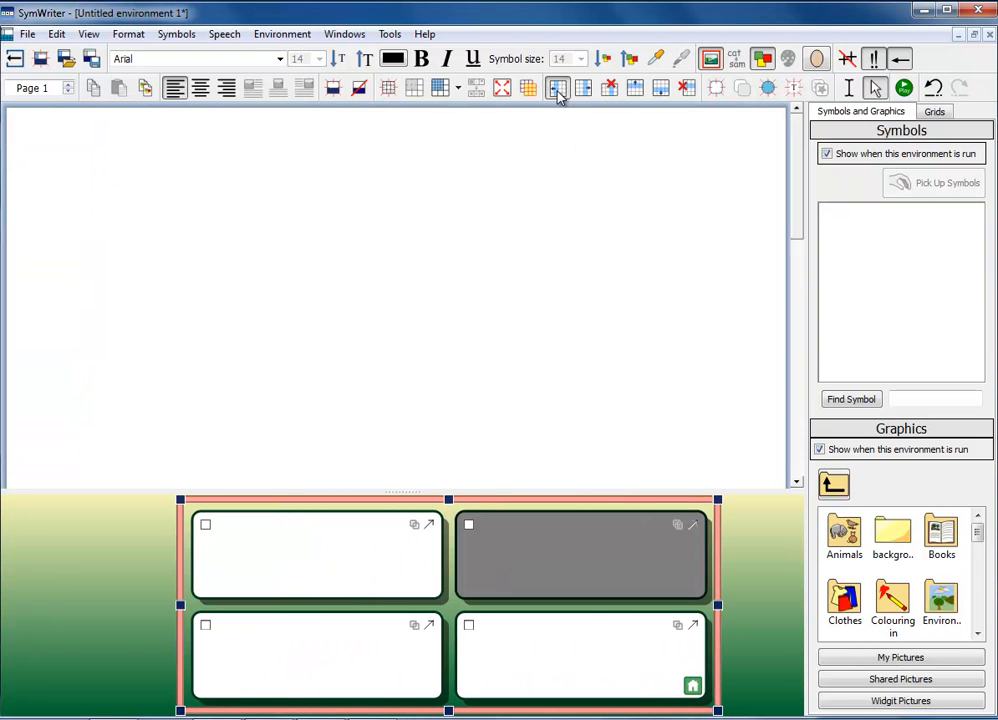
Insert a third grid column and split the bottom middle cell into two
left_click(557, 88)
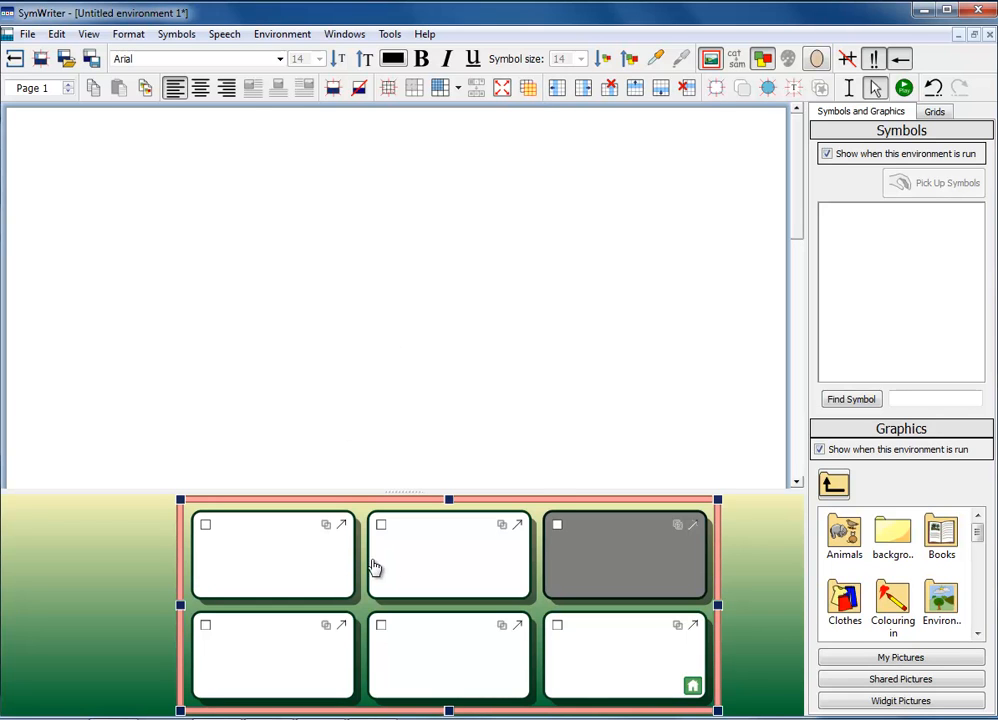
left_click(449, 556)
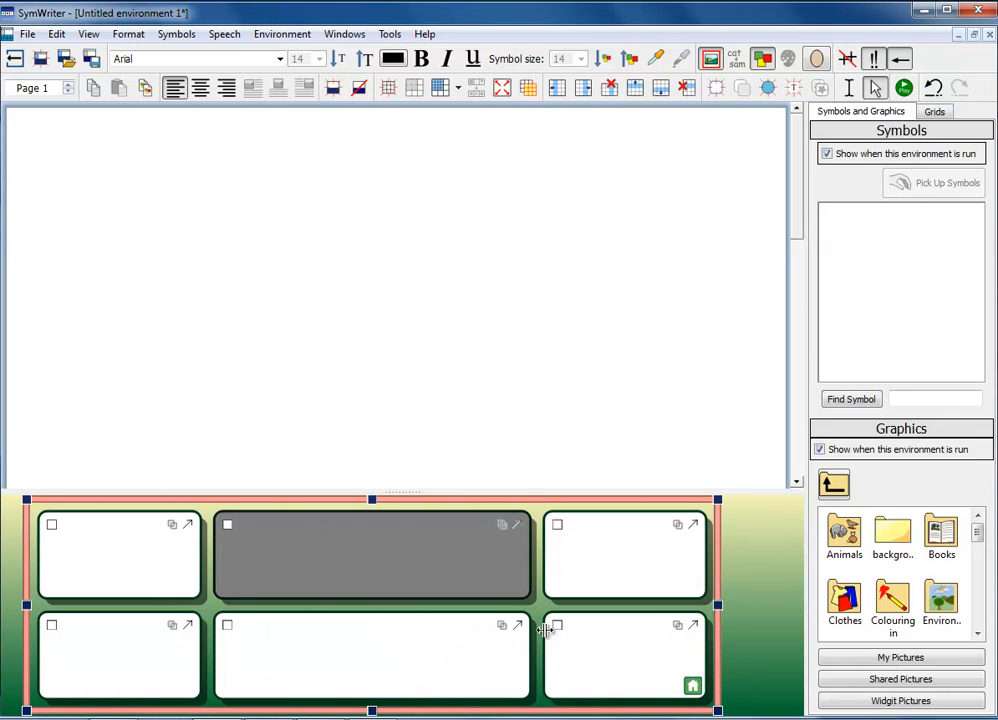
left_click(372, 658)
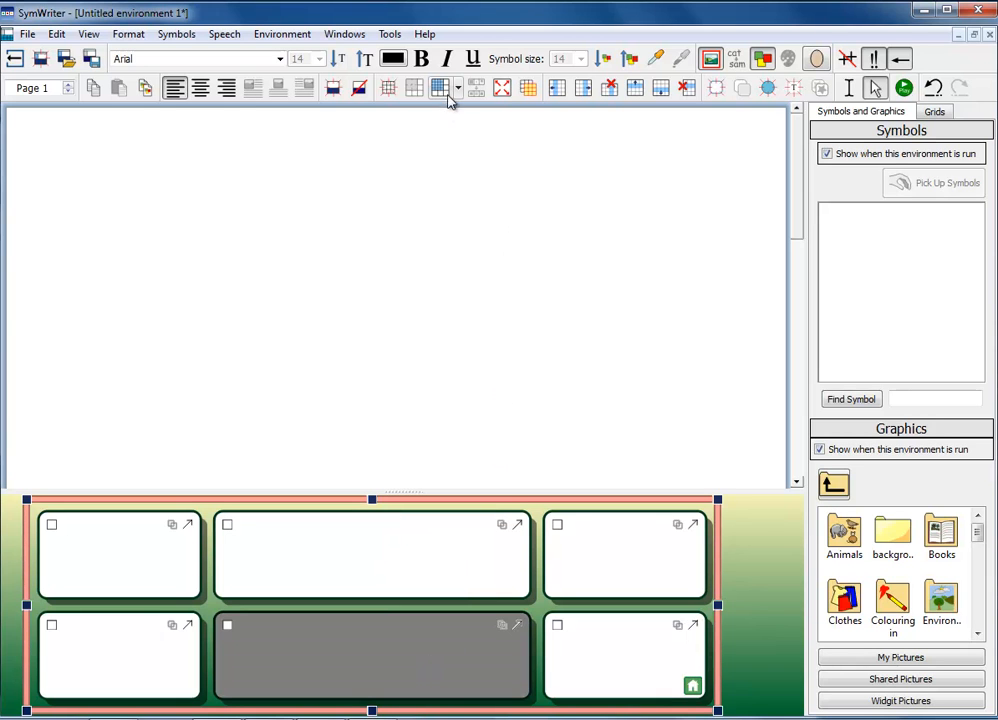
left_click(445, 88)
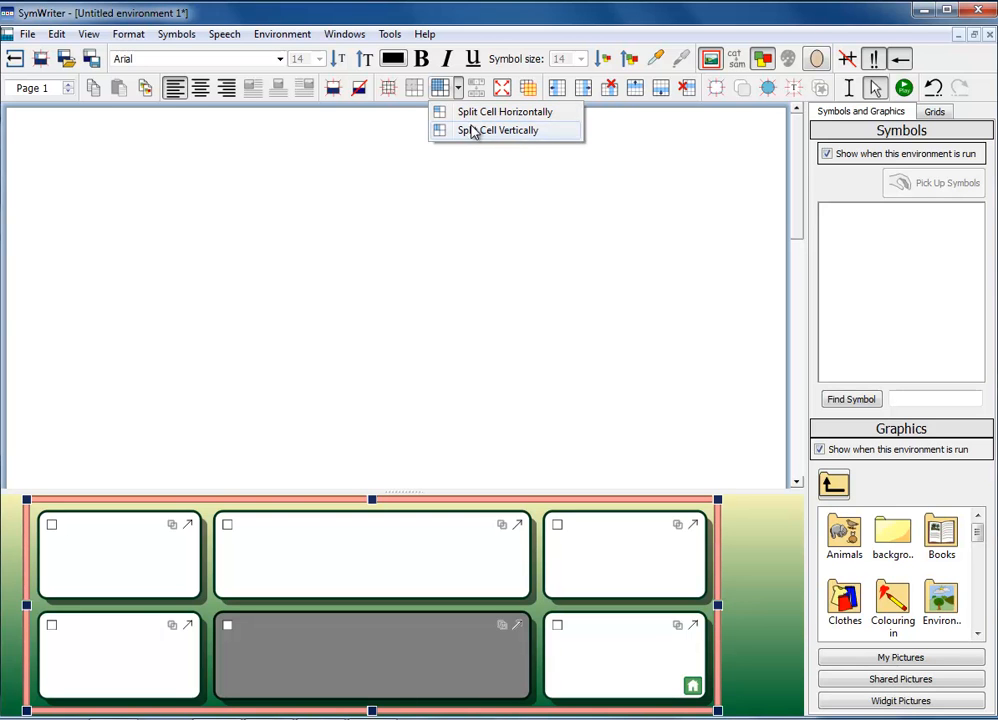
left_click(502, 130)
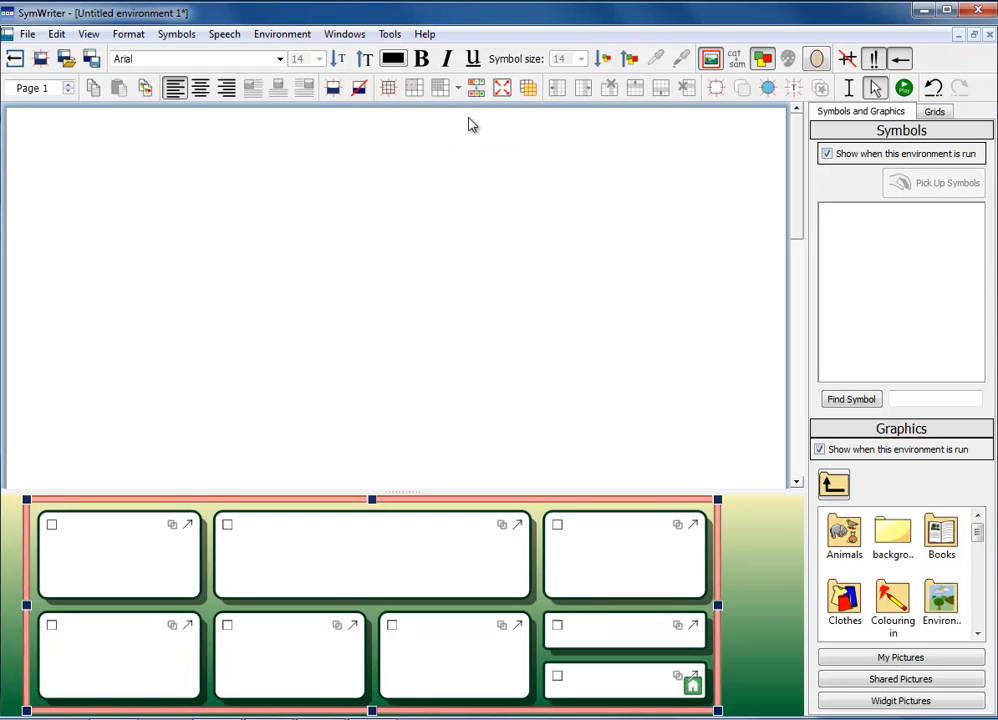
mouse_move(582, 337)
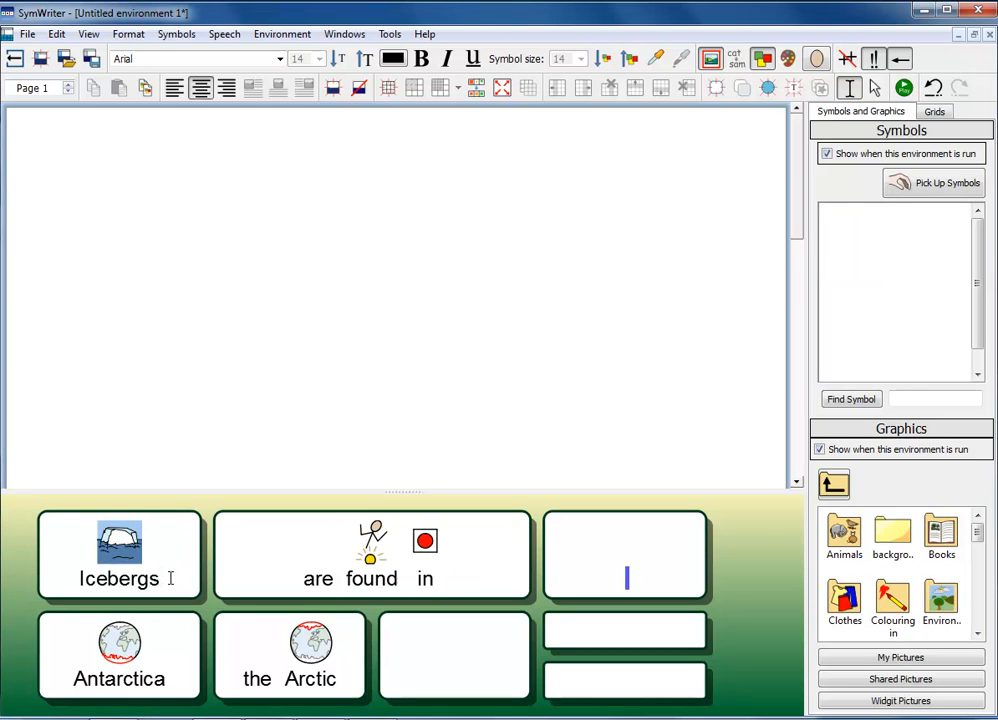
Start writing in the empty bottom middle grid cell
left_click(291, 655)
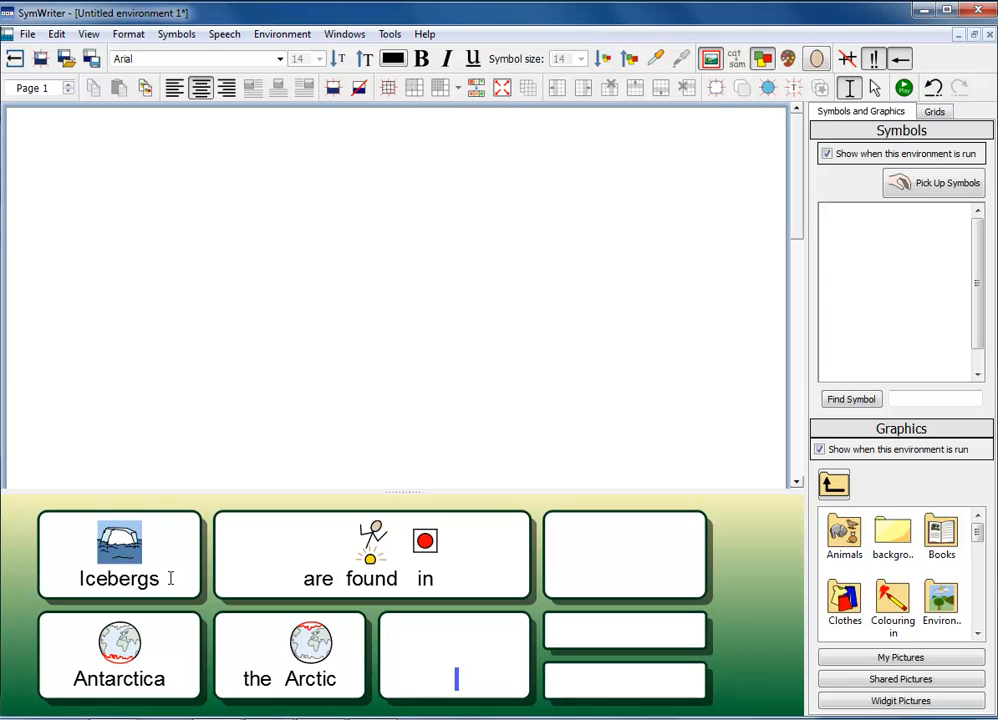
left_click(290, 655)
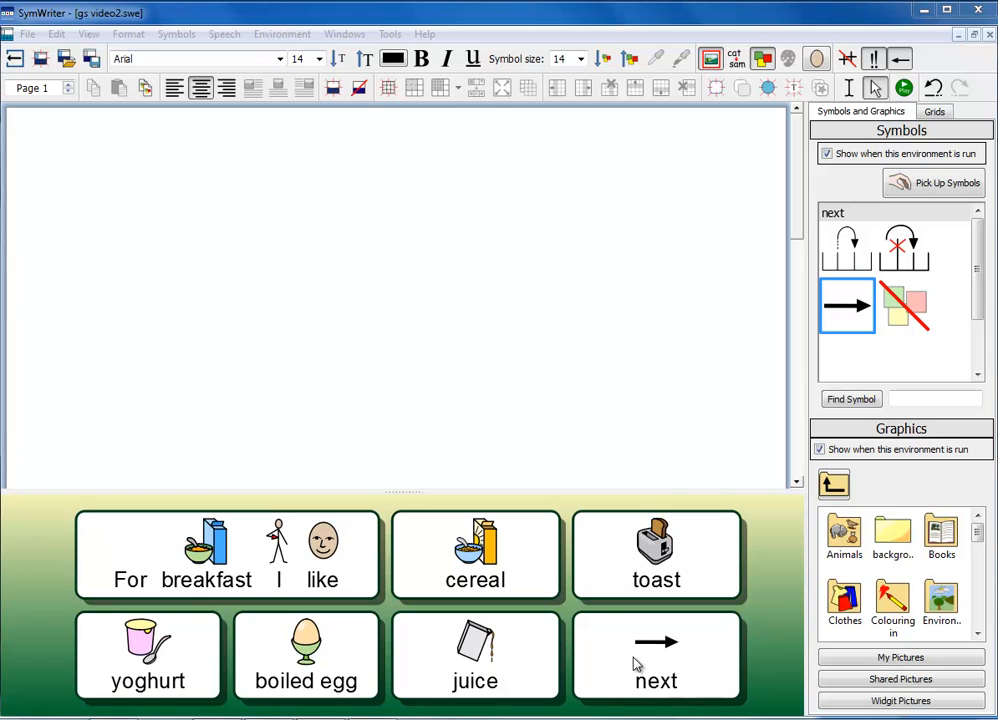
Link a new grid with a back button from the 'next' cell, then show the Grids stack
right_click(656, 655)
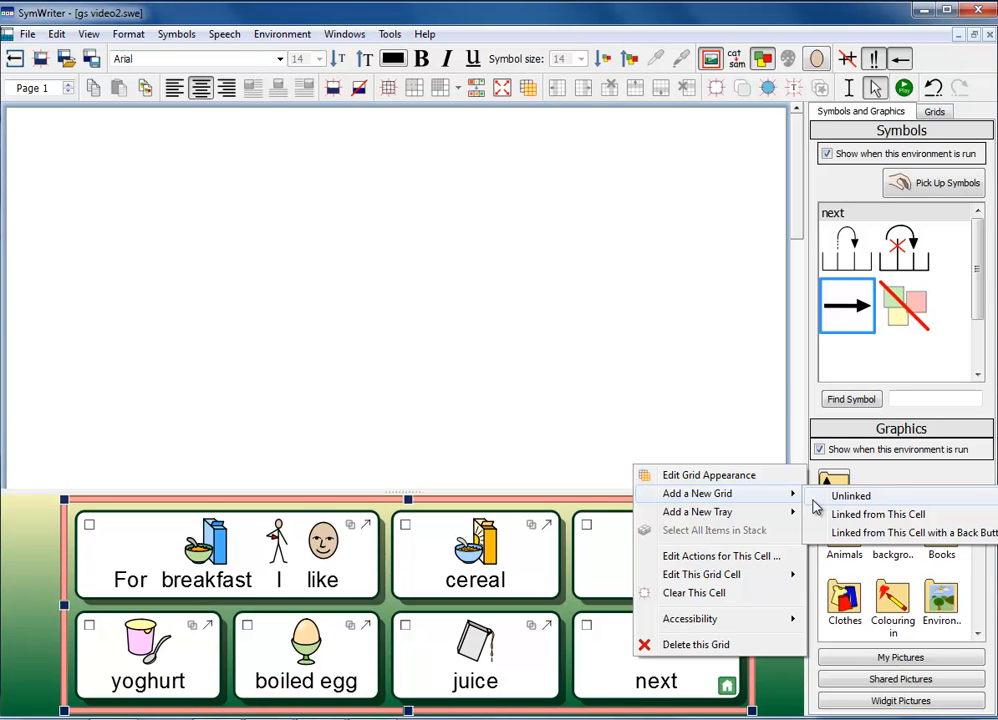
mouse_move(850, 522)
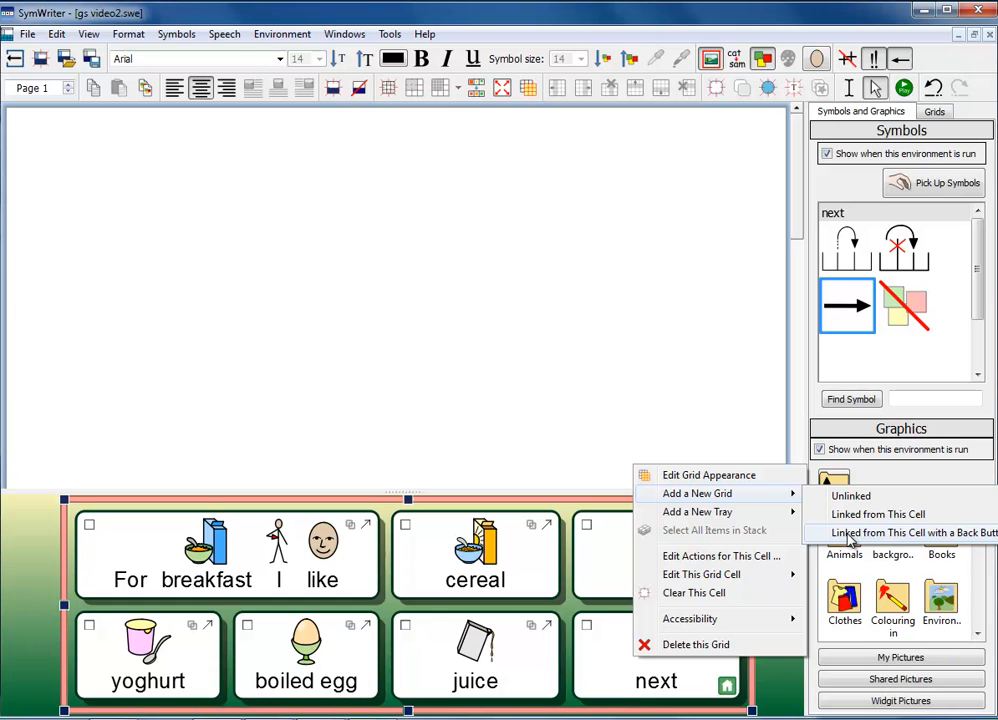
mouse_move(850, 519)
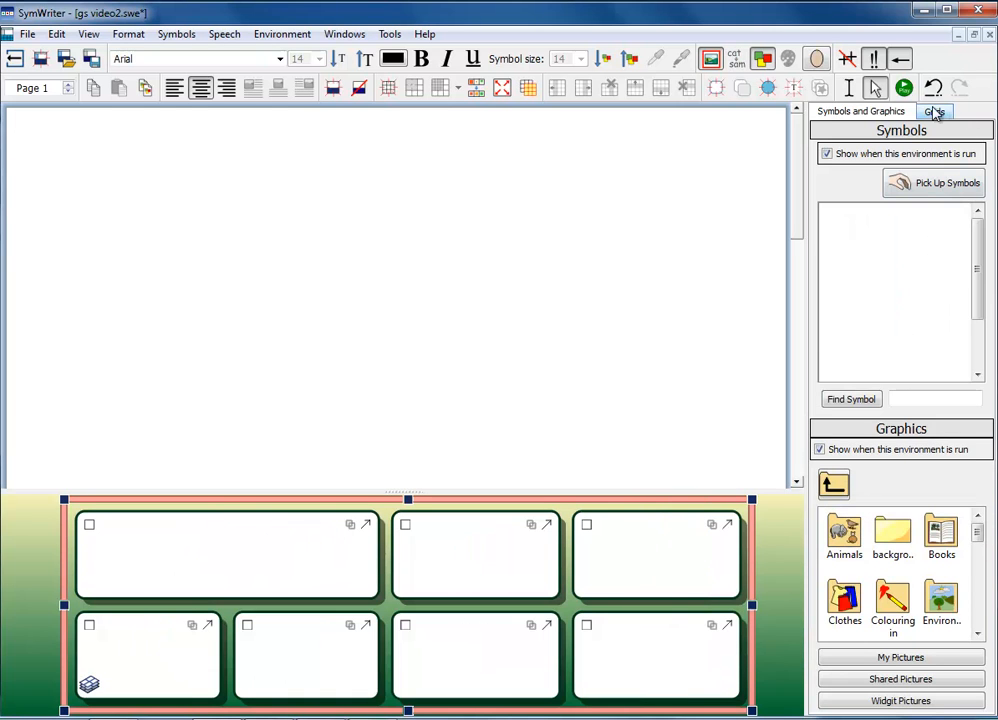
left_click(934, 111)
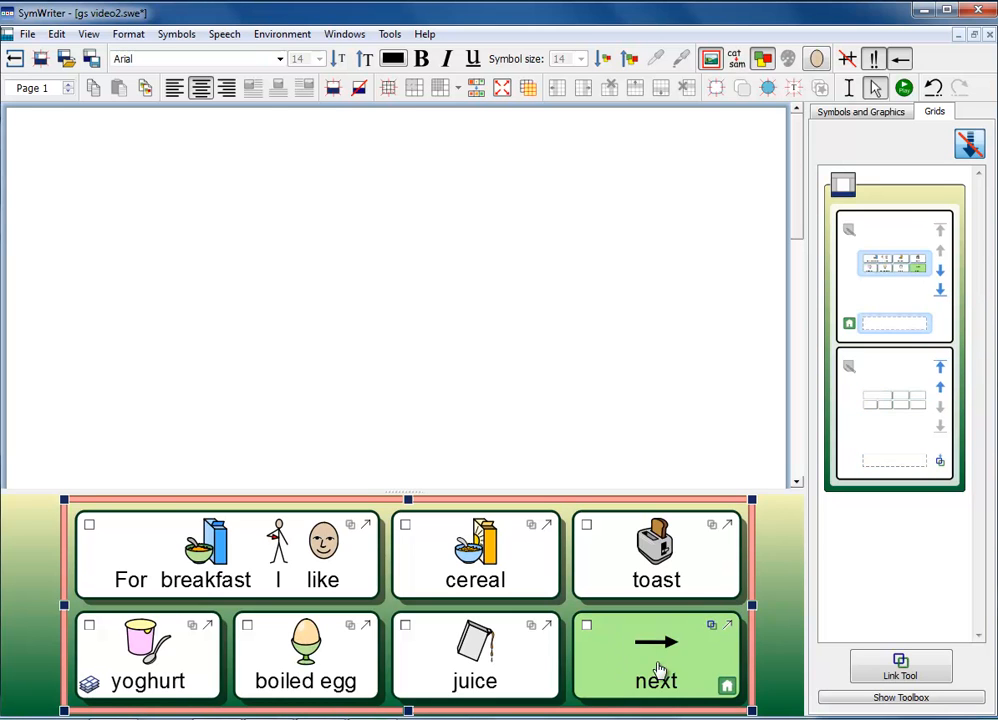
mouse_move(647, 653)
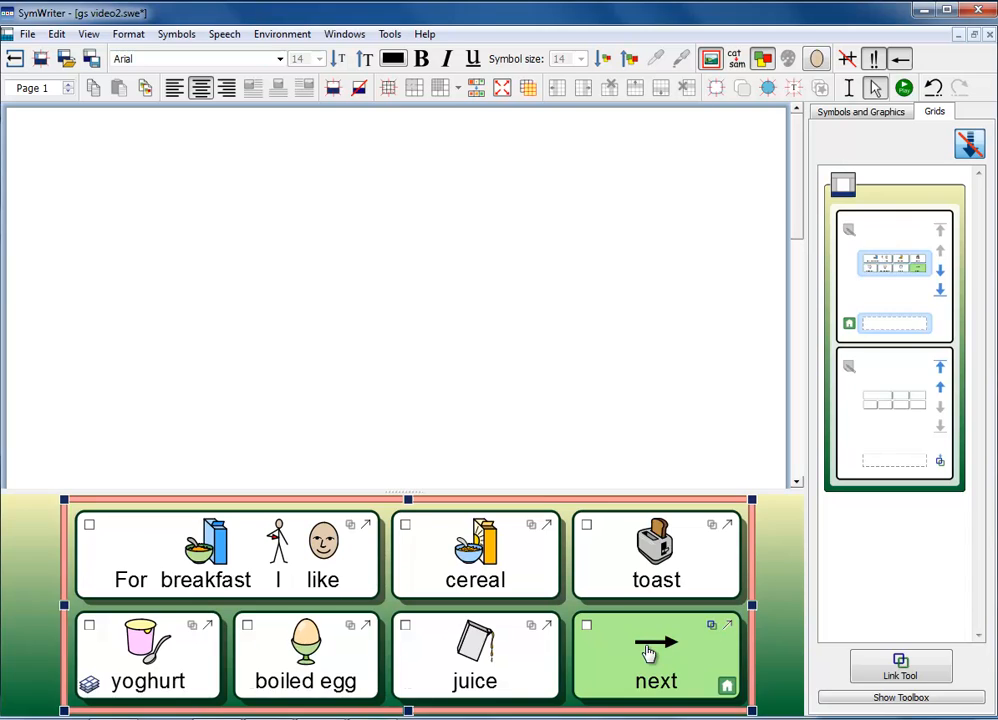
left_click(657, 656)
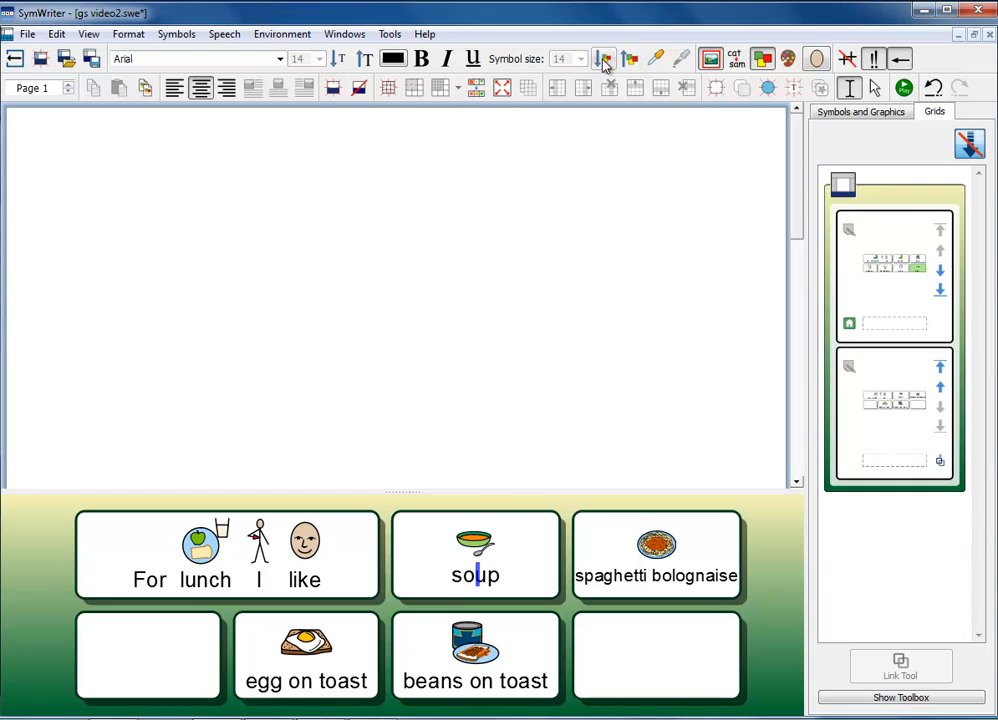
mouse_move(630, 64)
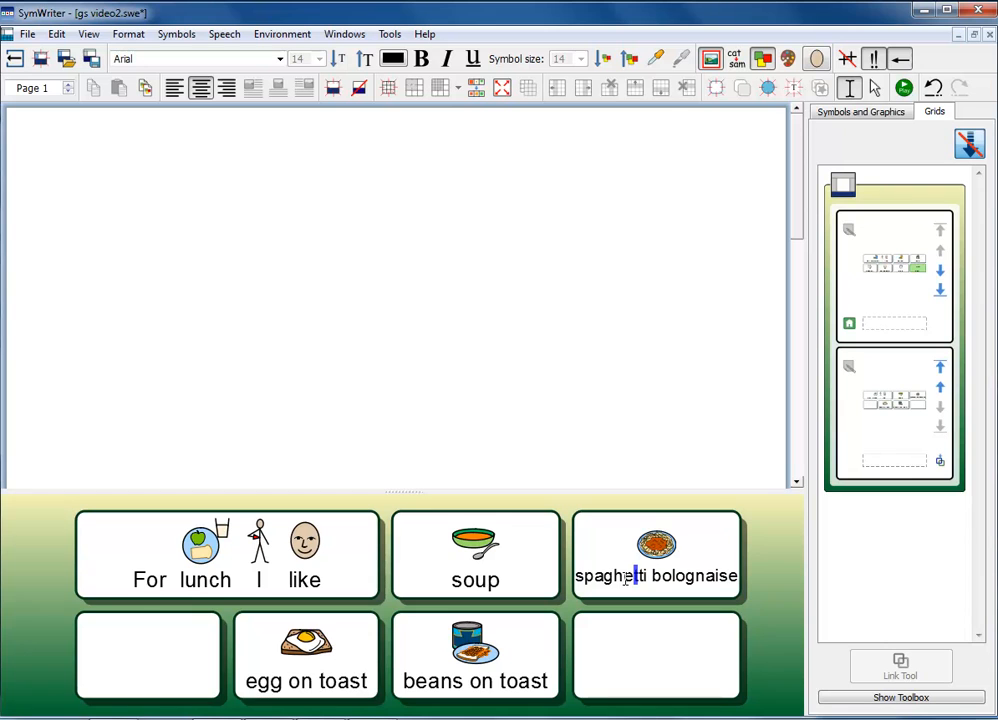
mouse_move(687, 436)
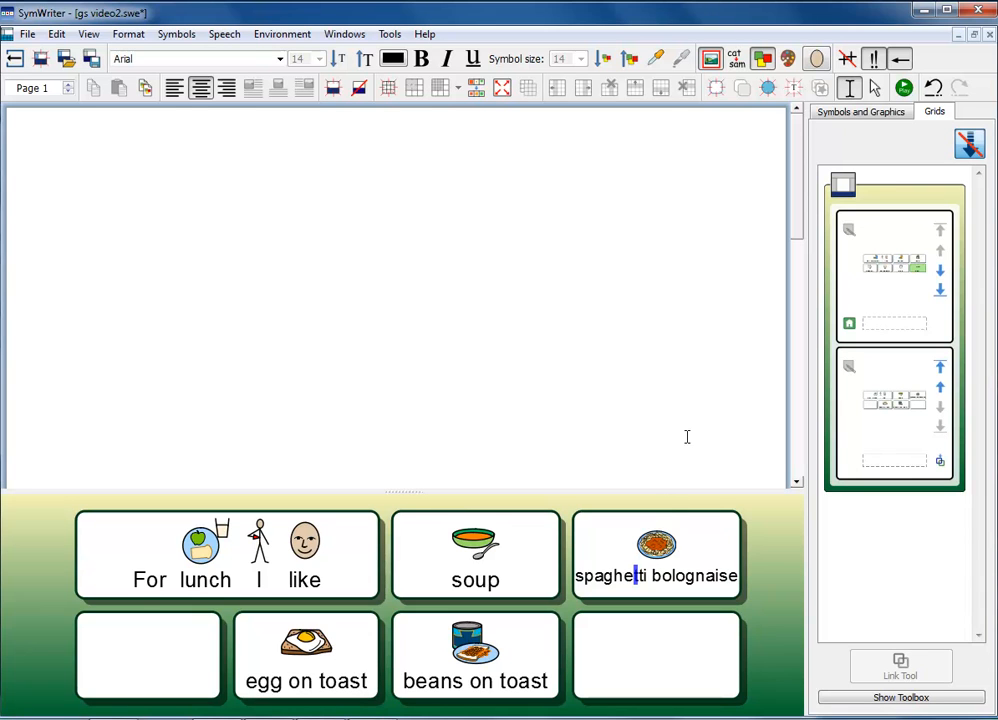
mouse_move(631, 60)
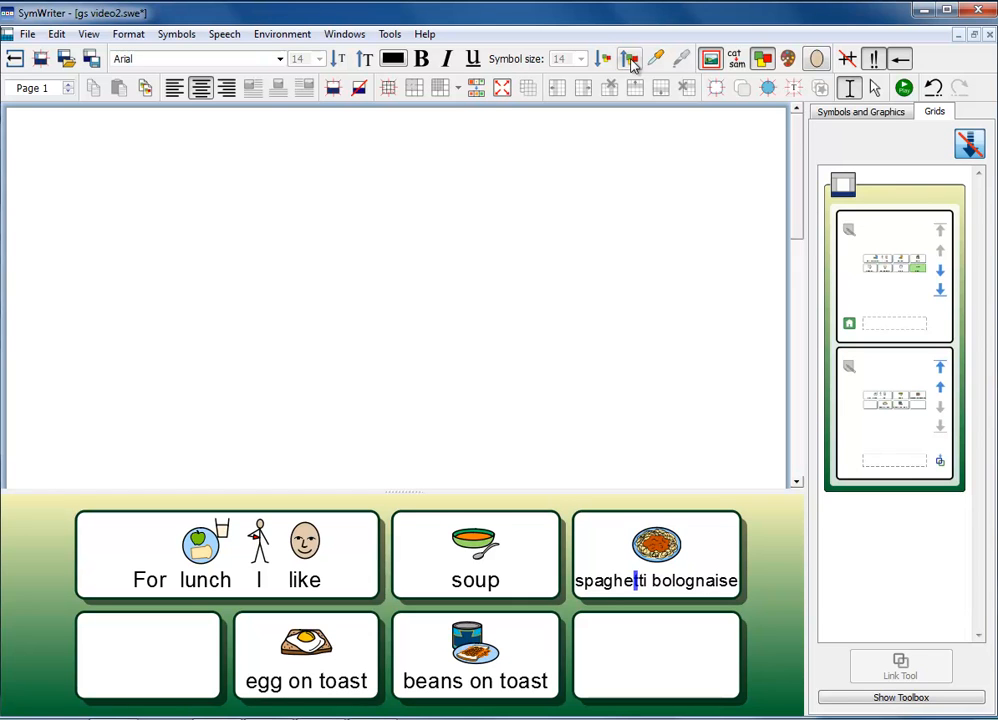
mouse_move(667, 122)
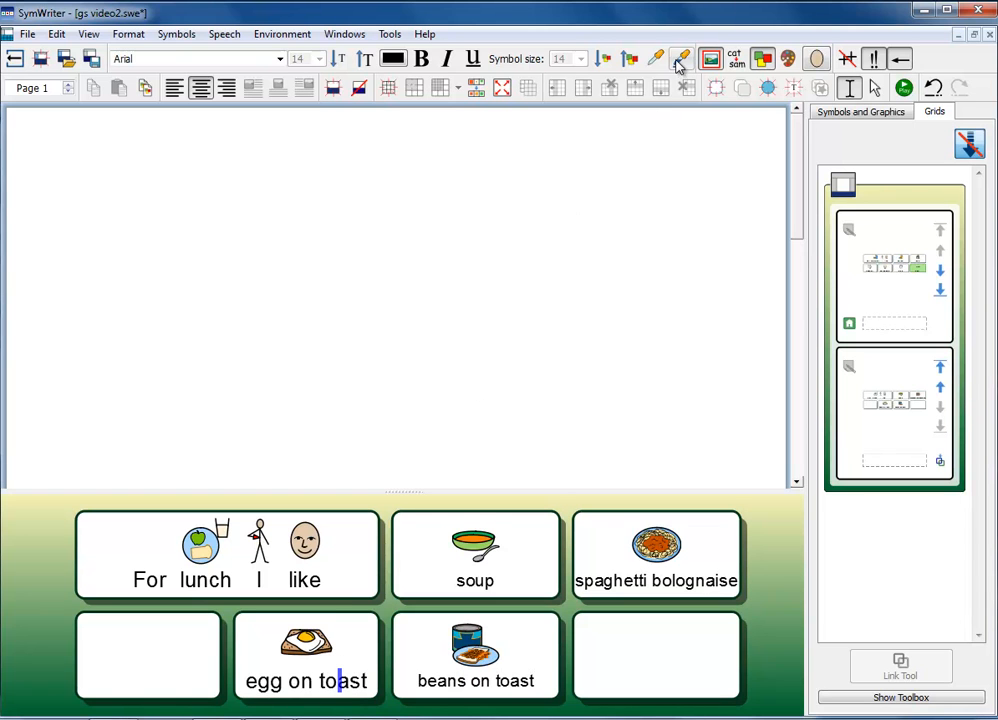
mouse_move(890, 278)
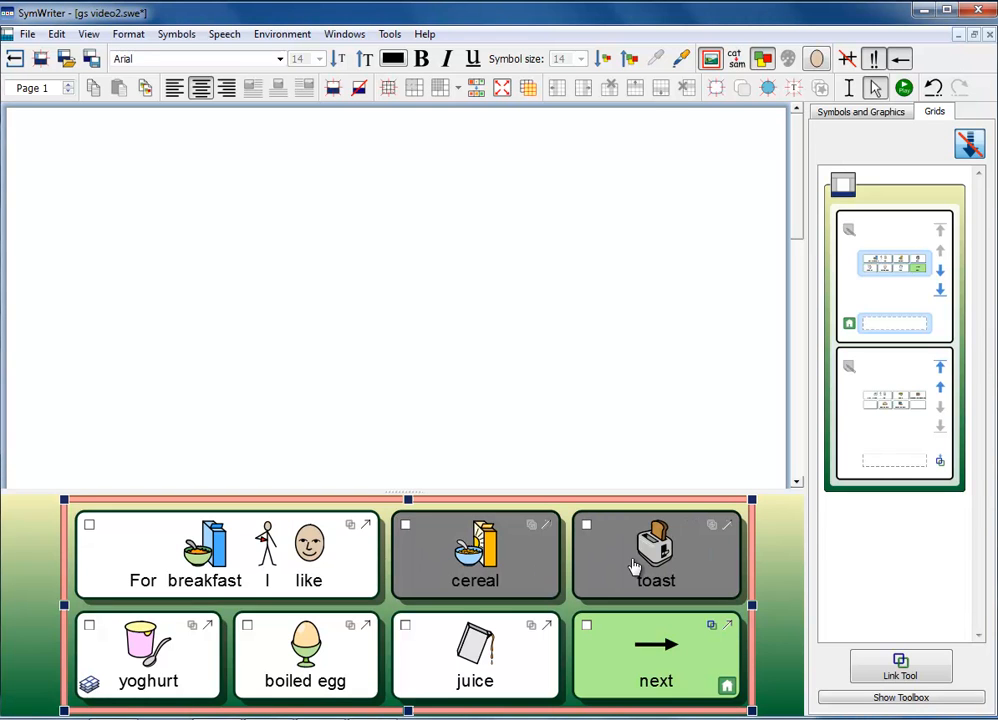
Add 'Send a return' and 'Speak sentence' actions to the cereal and toast cells, copying them
right_click(655, 555)
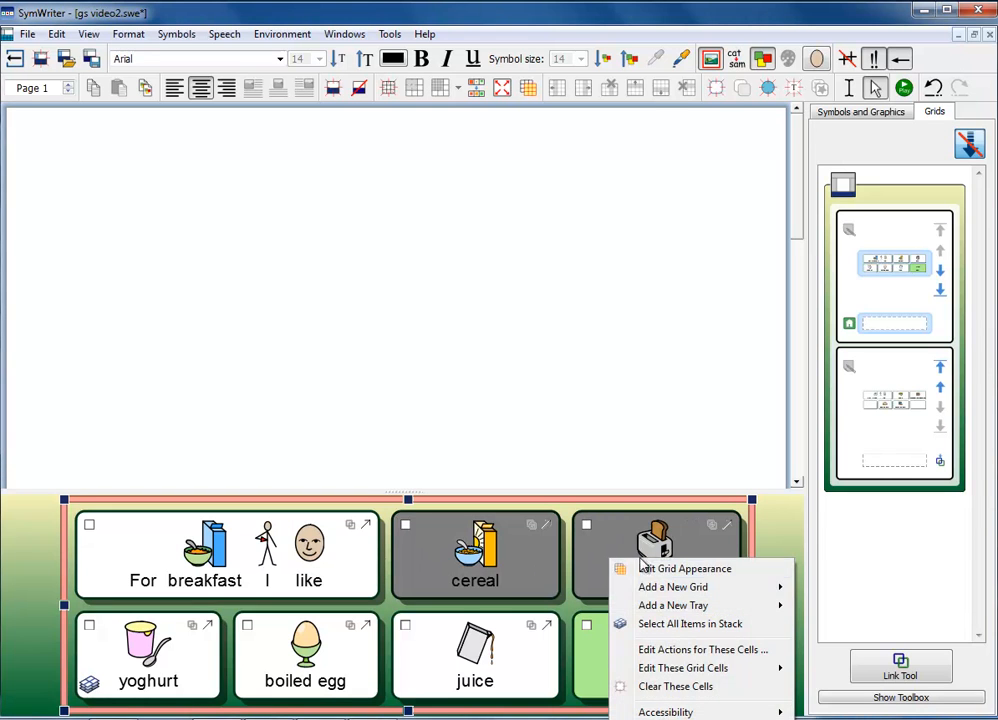
left_click(704, 649)
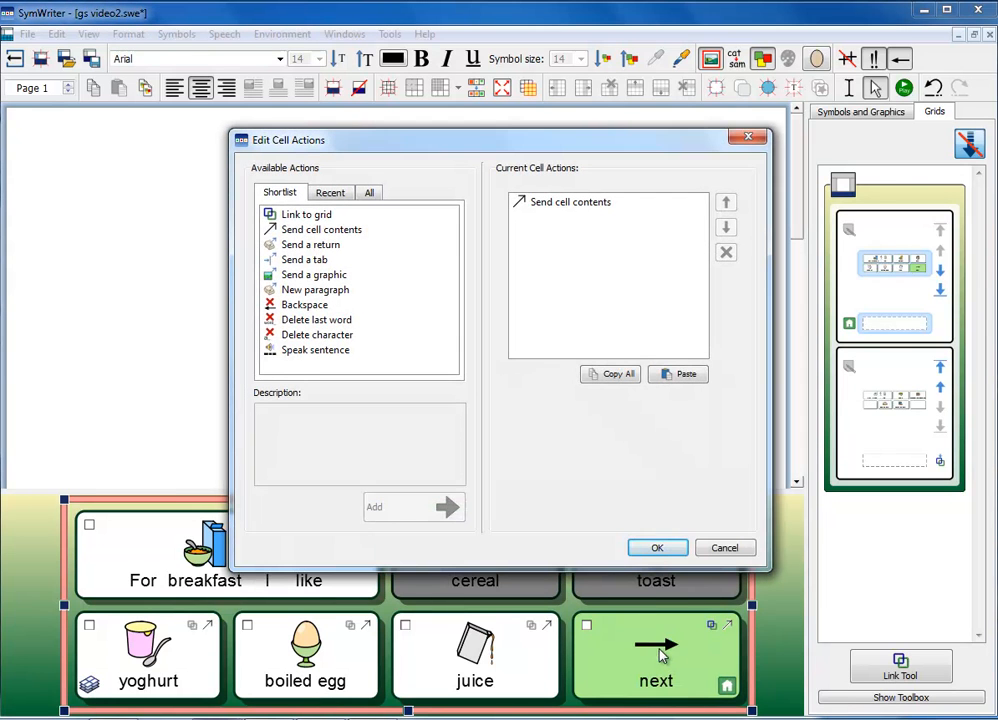
mouse_move(375, 318)
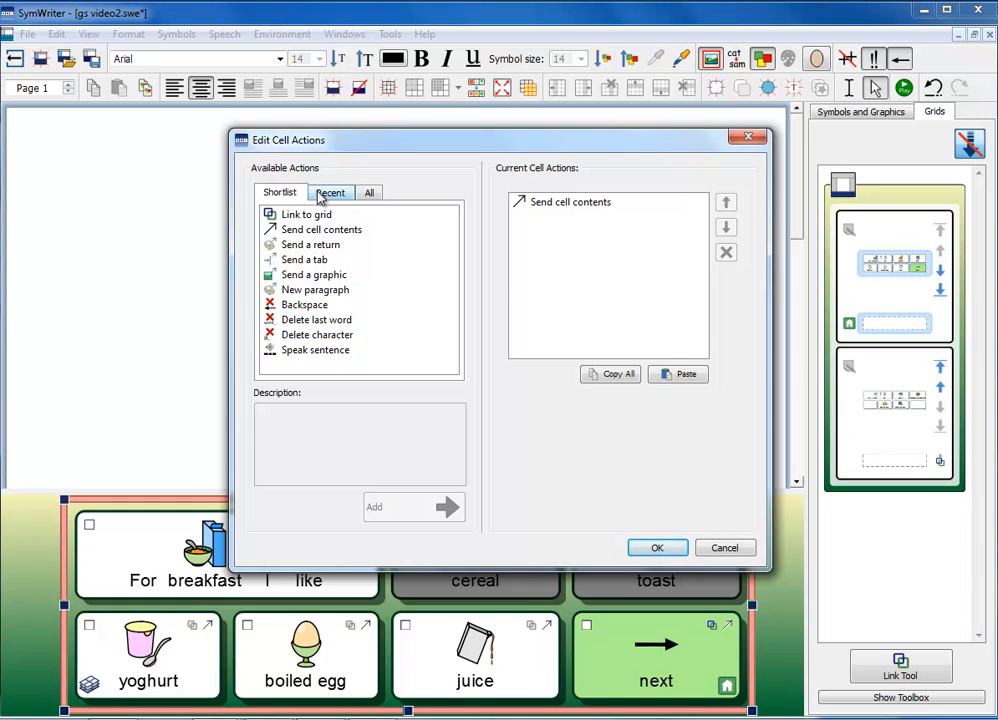
left_click(330, 192)
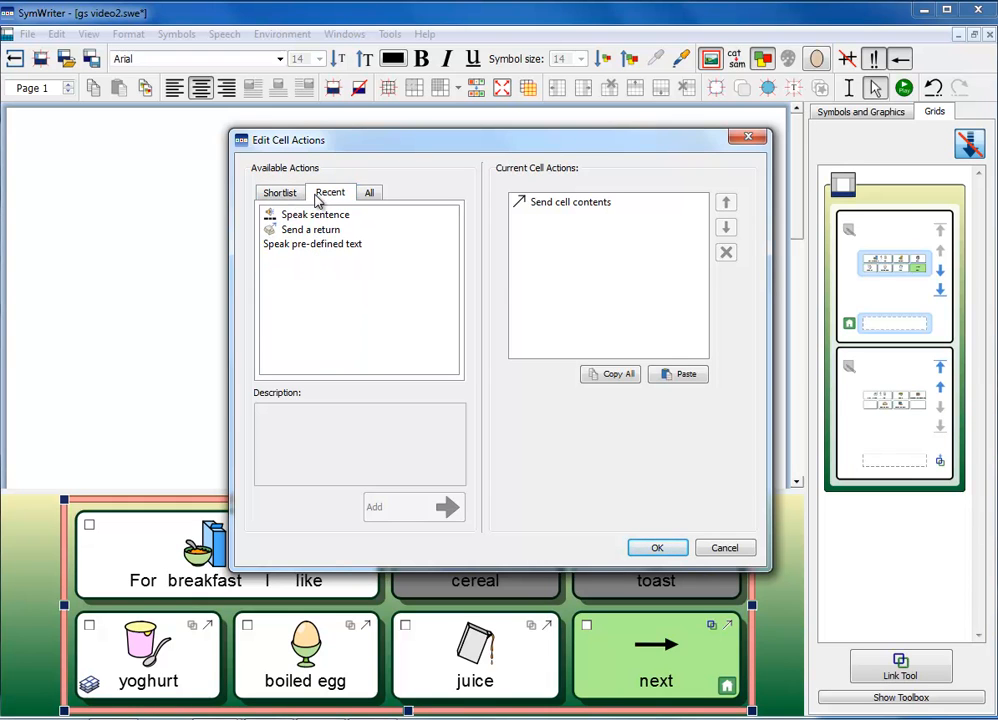
left_click(310, 230)
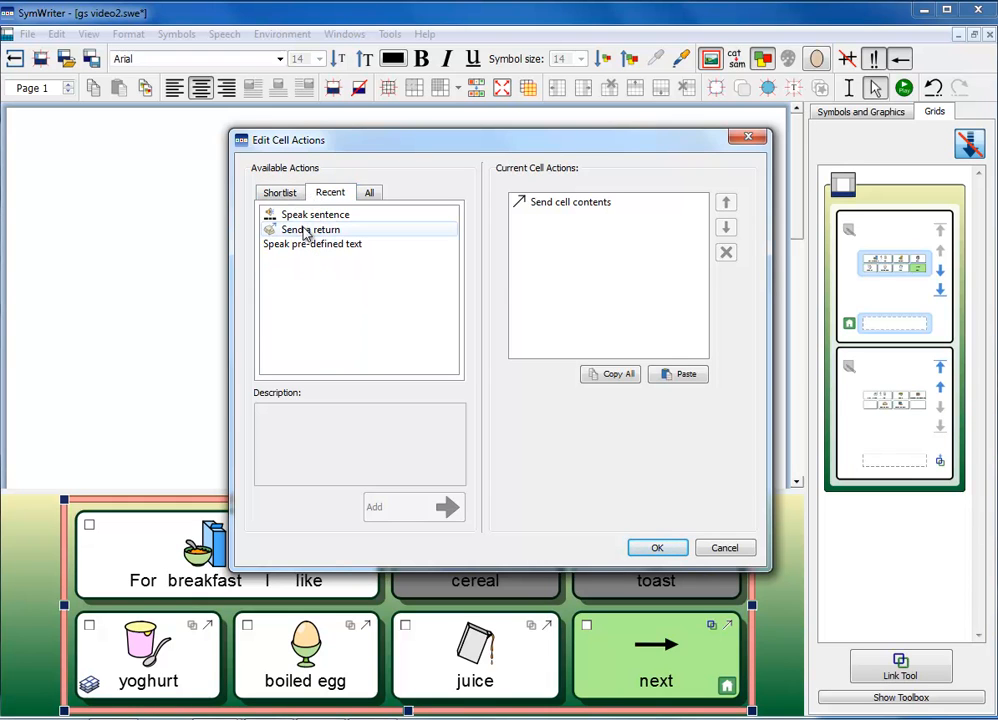
mouse_move(311, 230)
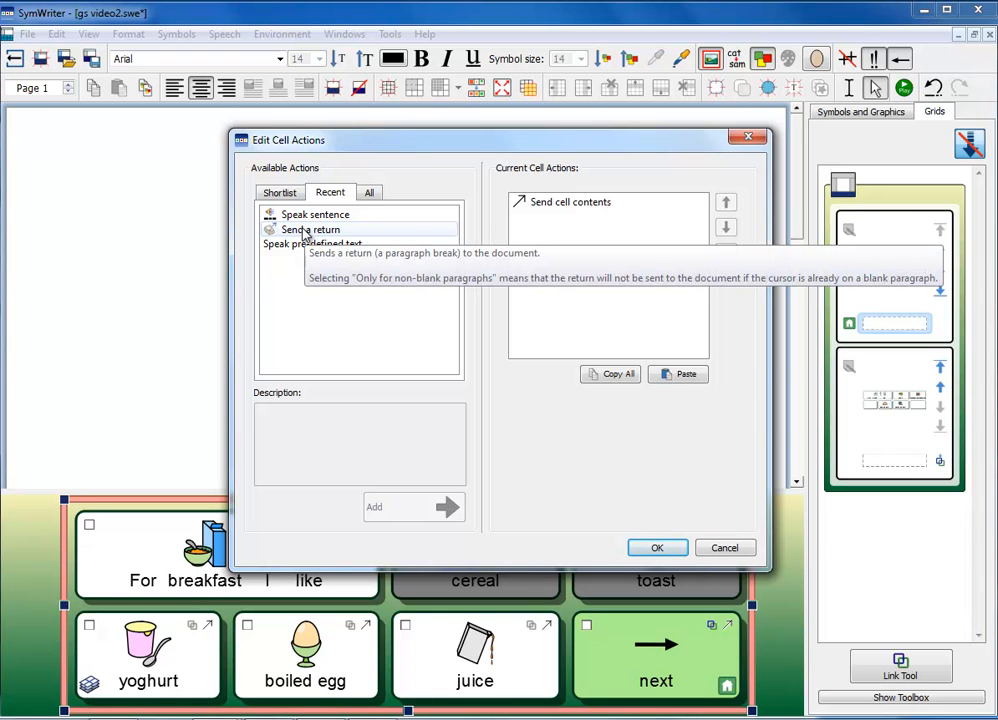
left_click(369, 192)
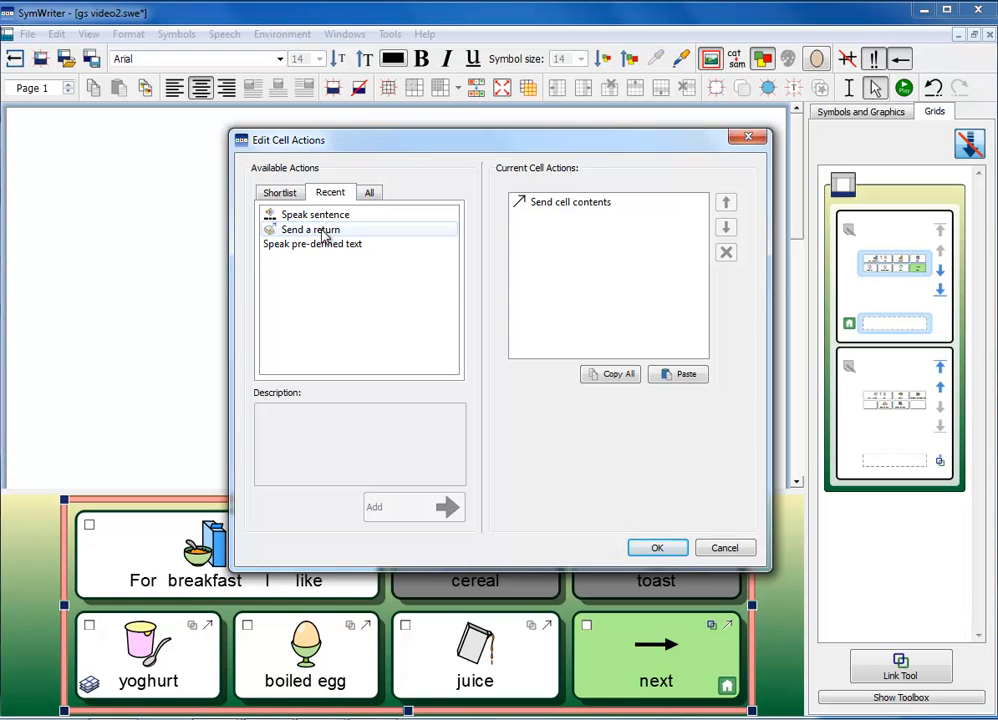
left_click(413, 507)
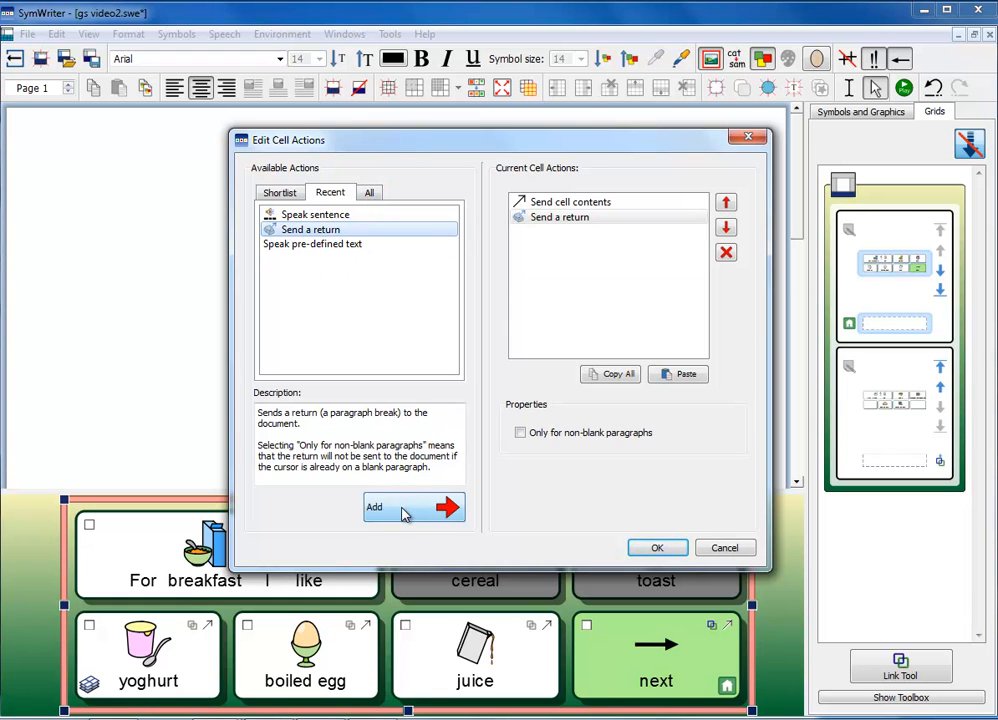
left_click(315, 214)
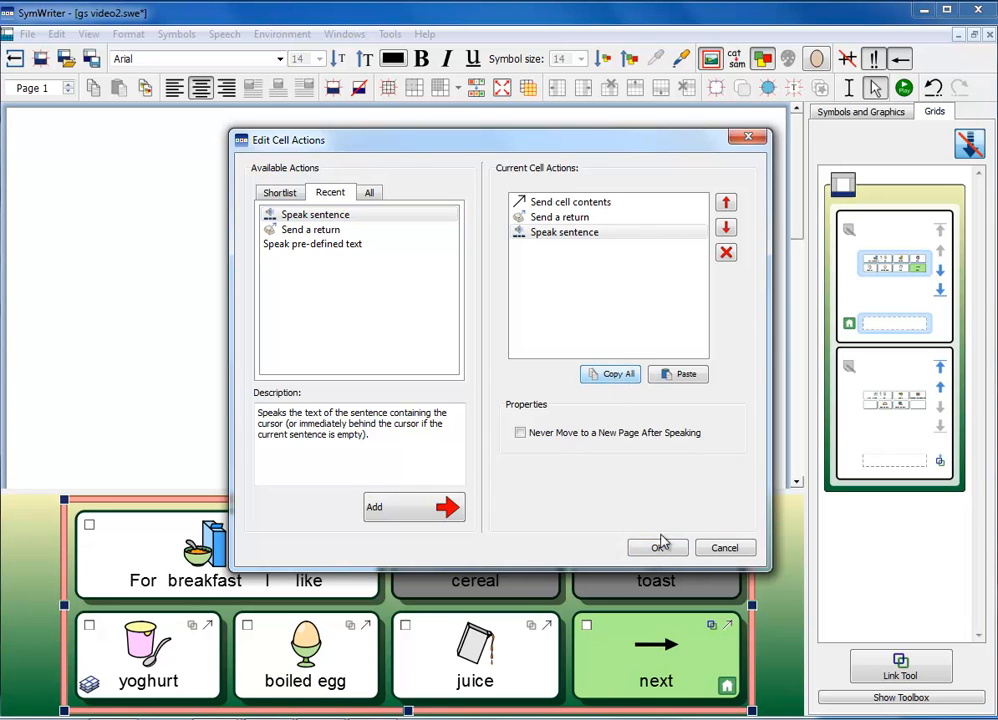
left_click(657, 547)
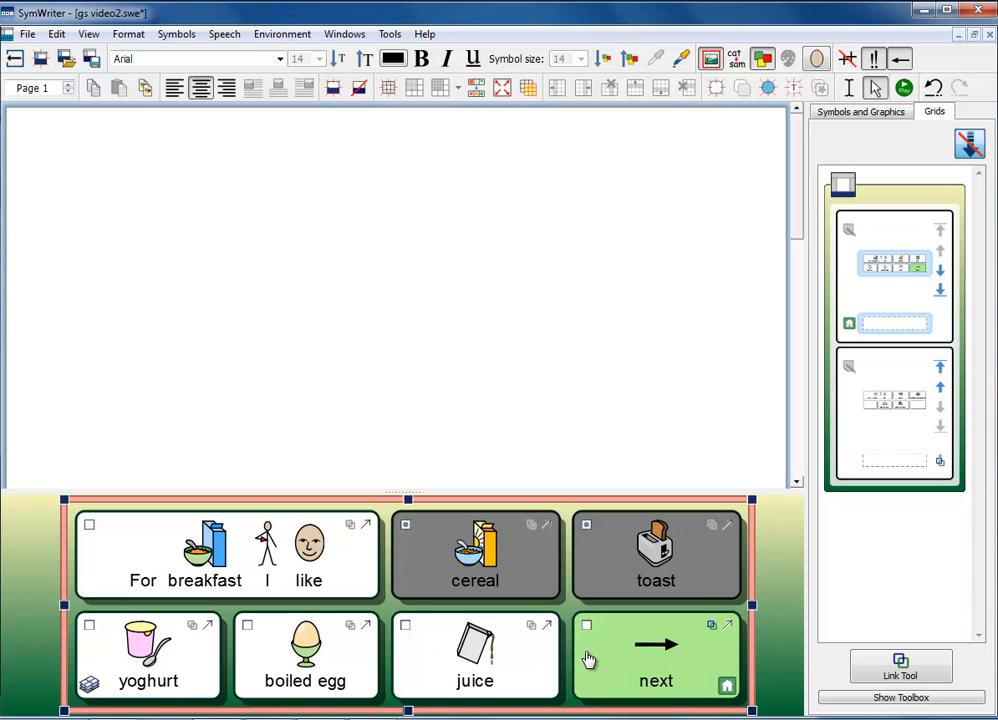
mouse_move(647, 540)
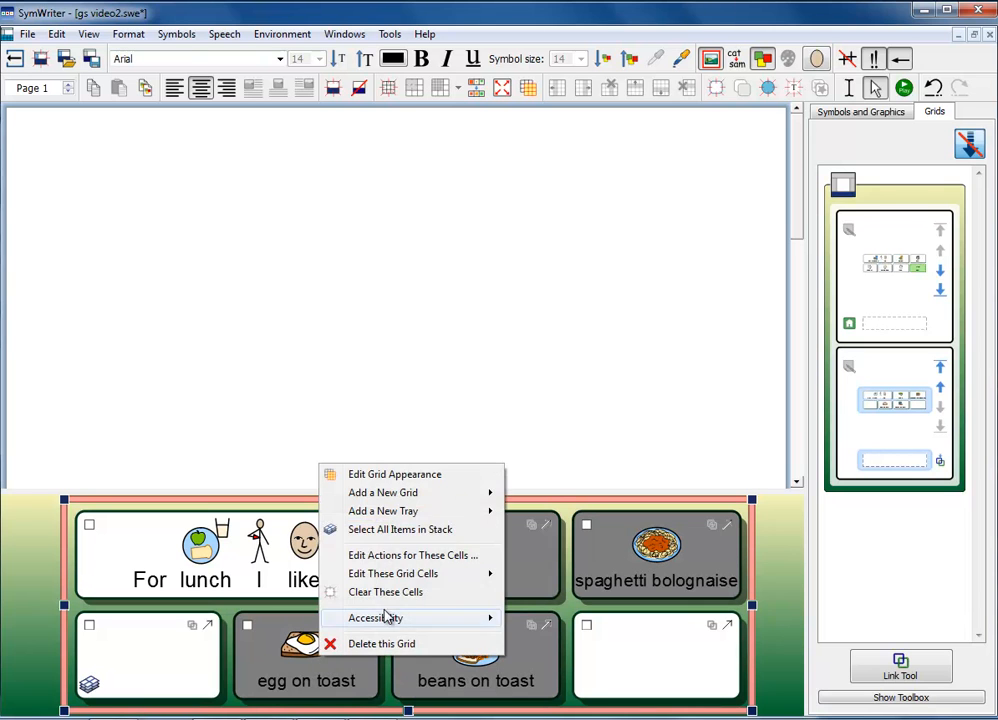
Paste the copied breakfast cell actions into the lunch food cells, confirming the replacement
left_click(412, 555)
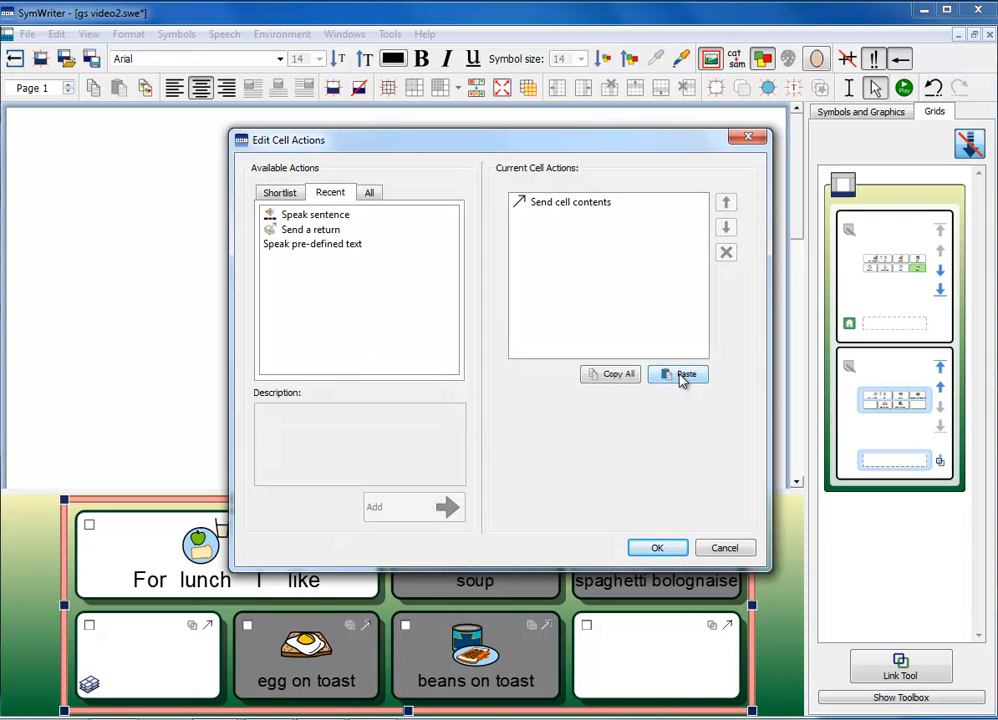
left_click(678, 374)
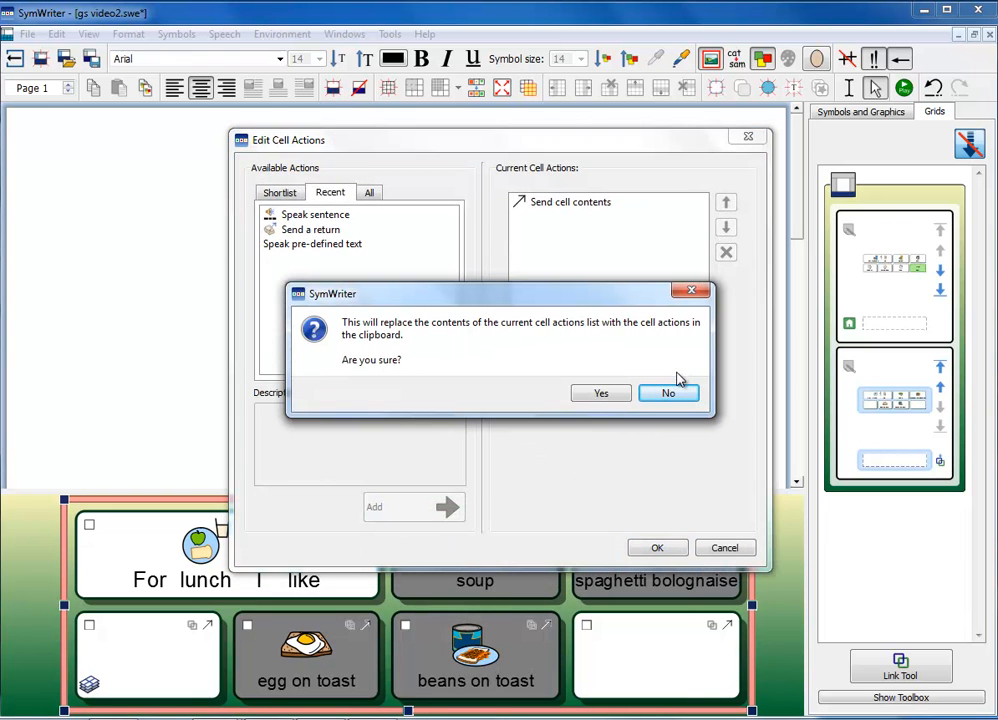
left_click(601, 392)
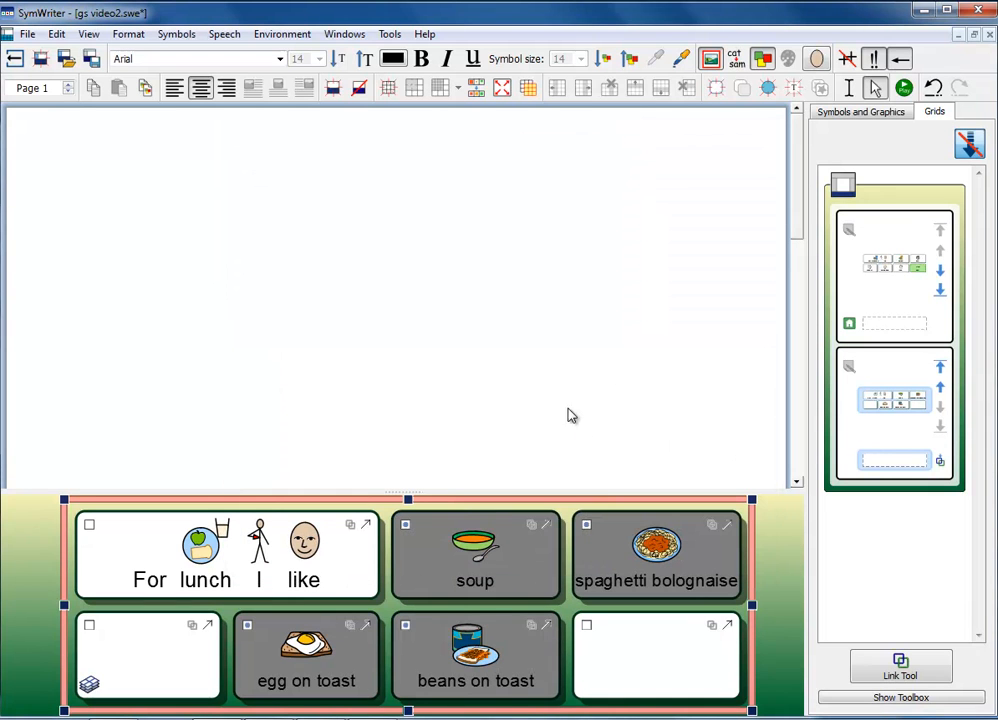
mouse_move(575, 393)
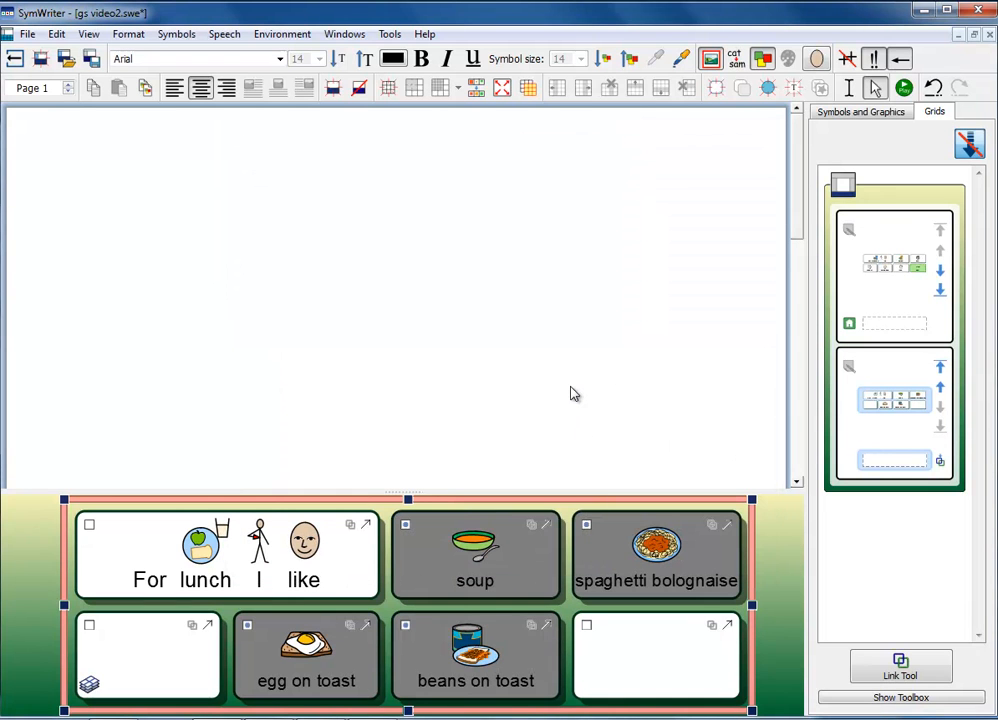